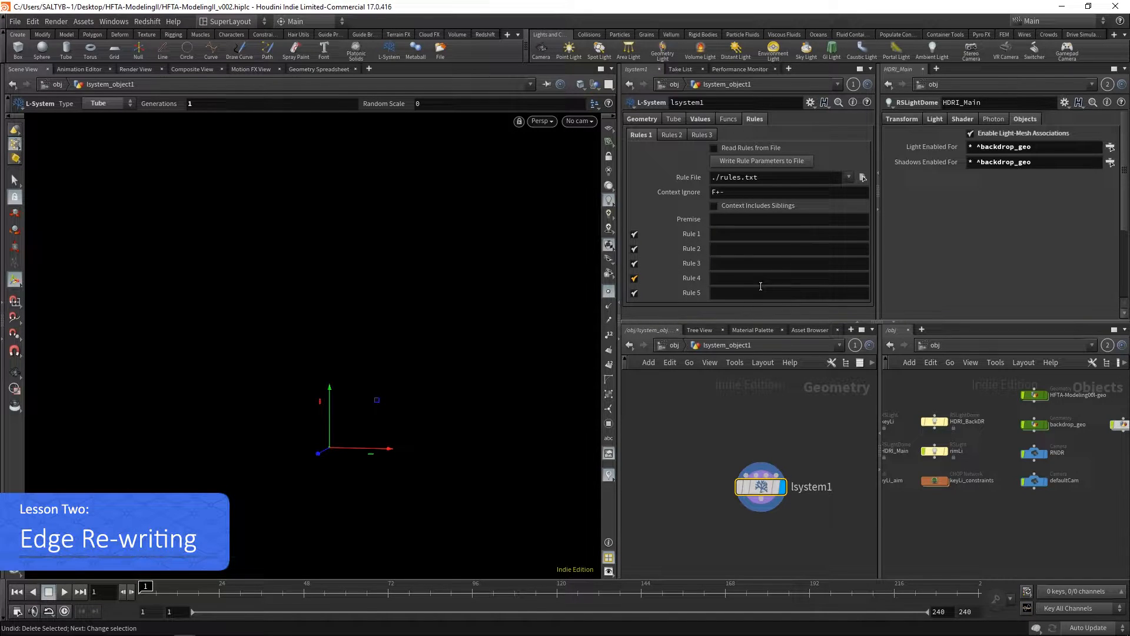
Set the L-system premise to F, producing a single straight tube segment
{"action": "left_click", "coordinate": [789, 219]}
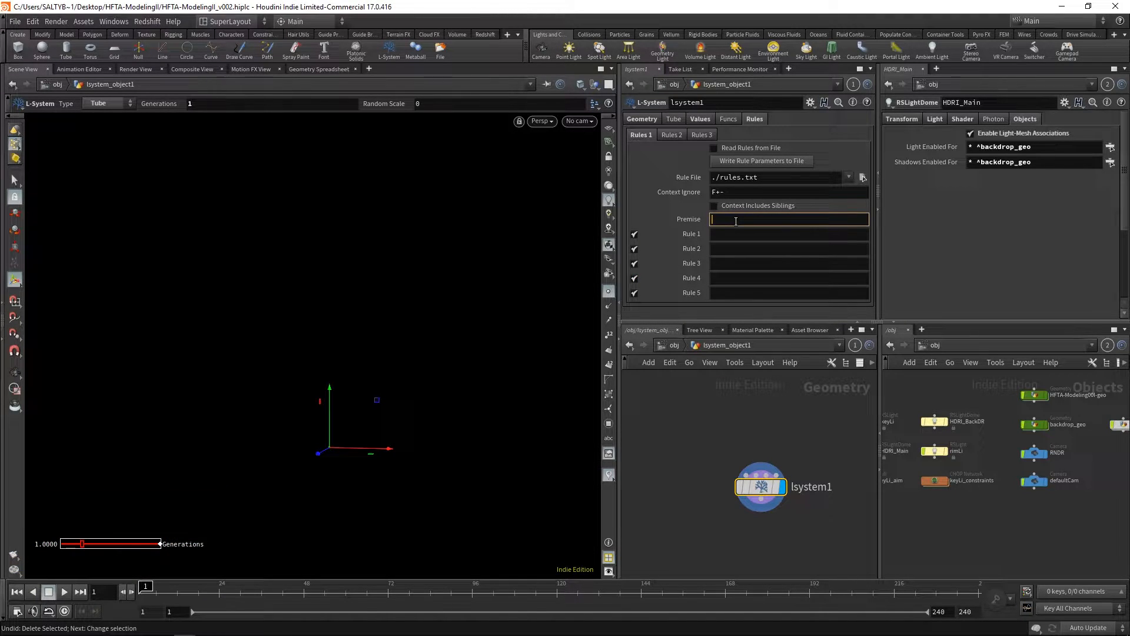
{"action": "type", "text": "F"}
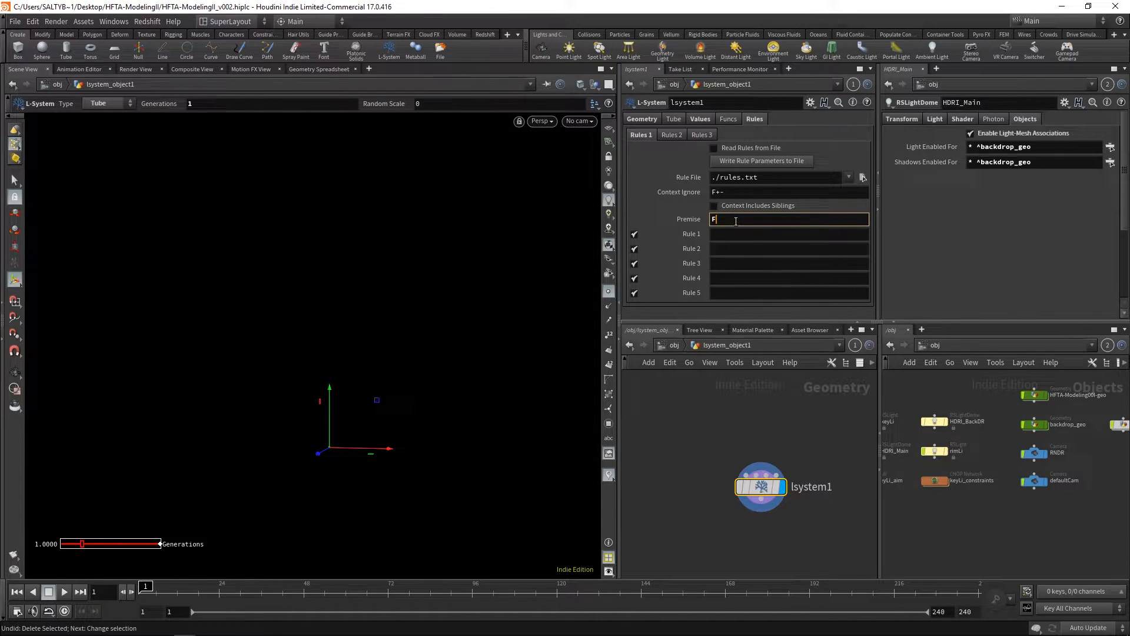
{"action": "type", "text": "F"}
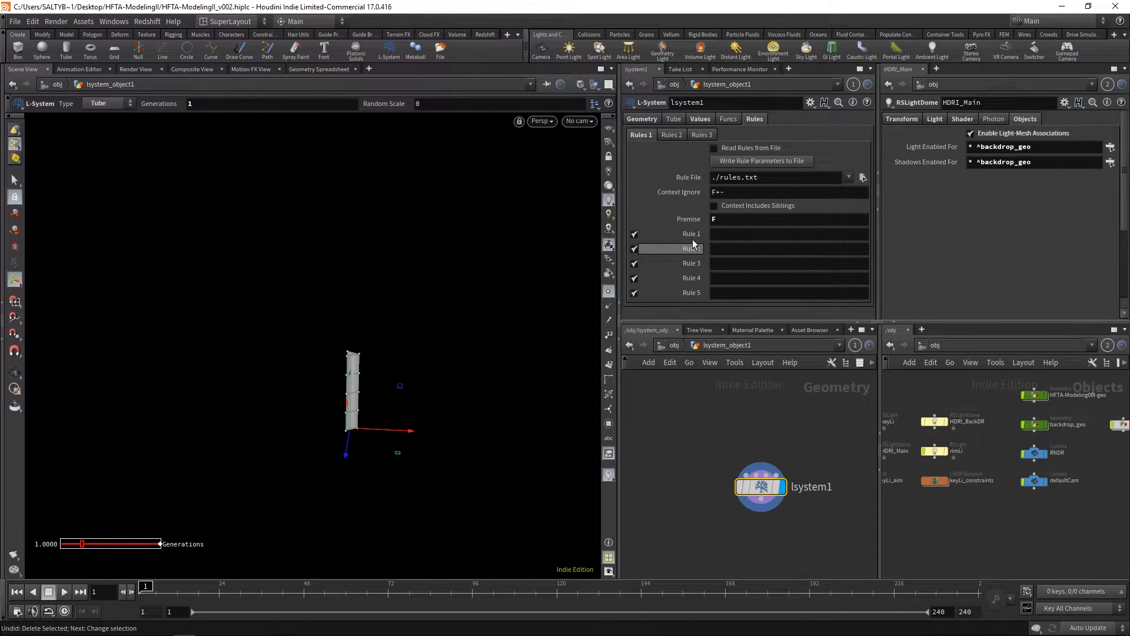
{"action": "mouse_move", "coordinate": [683, 287]}
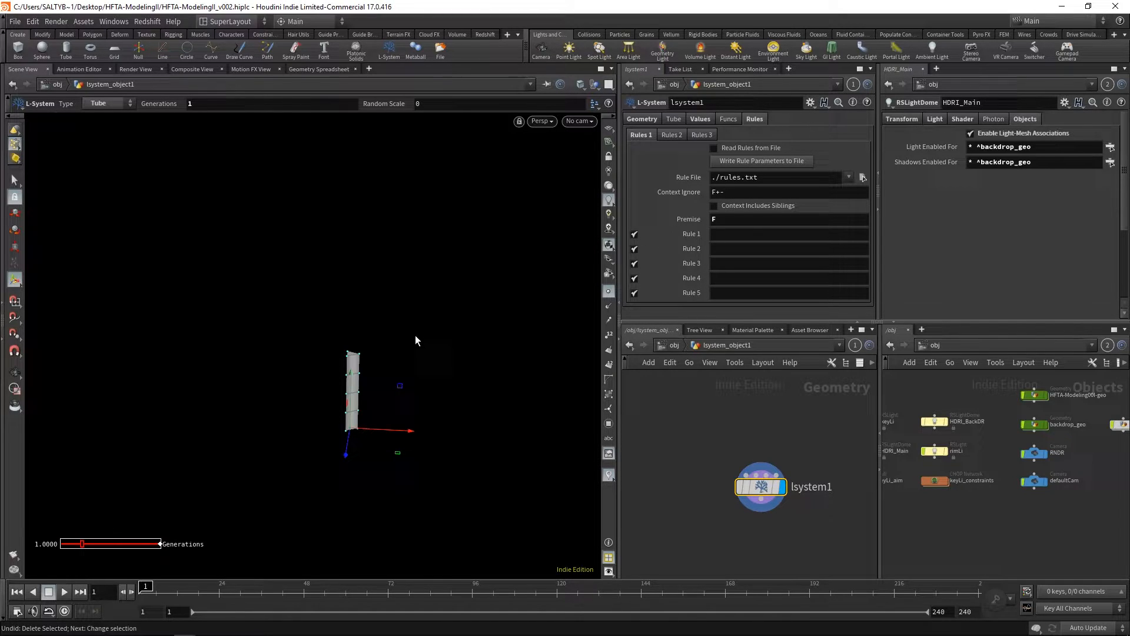
{"action": "mouse_move", "coordinate": [364, 346]}
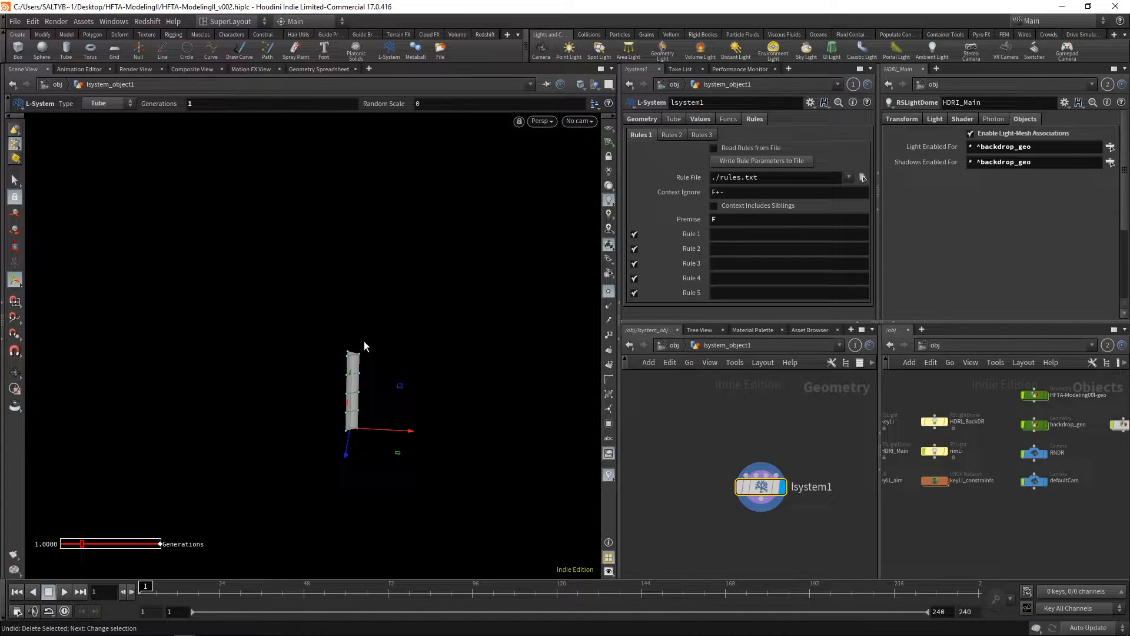
{"action": "mouse_move", "coordinate": [405, 277]}
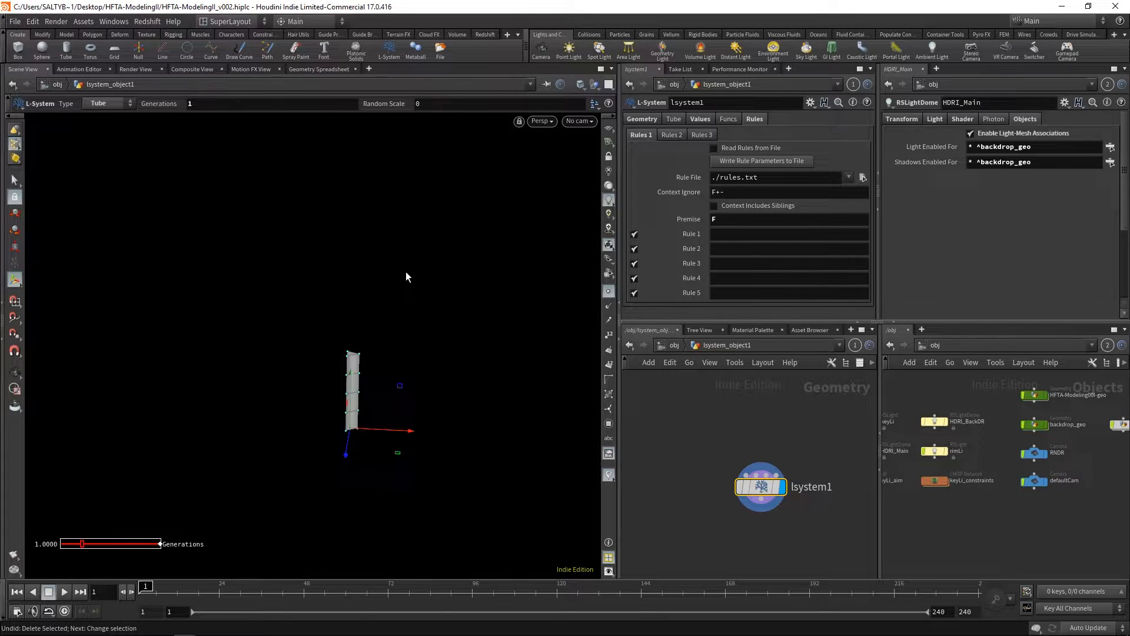
{"action": "mouse_move", "coordinate": [434, 369]}
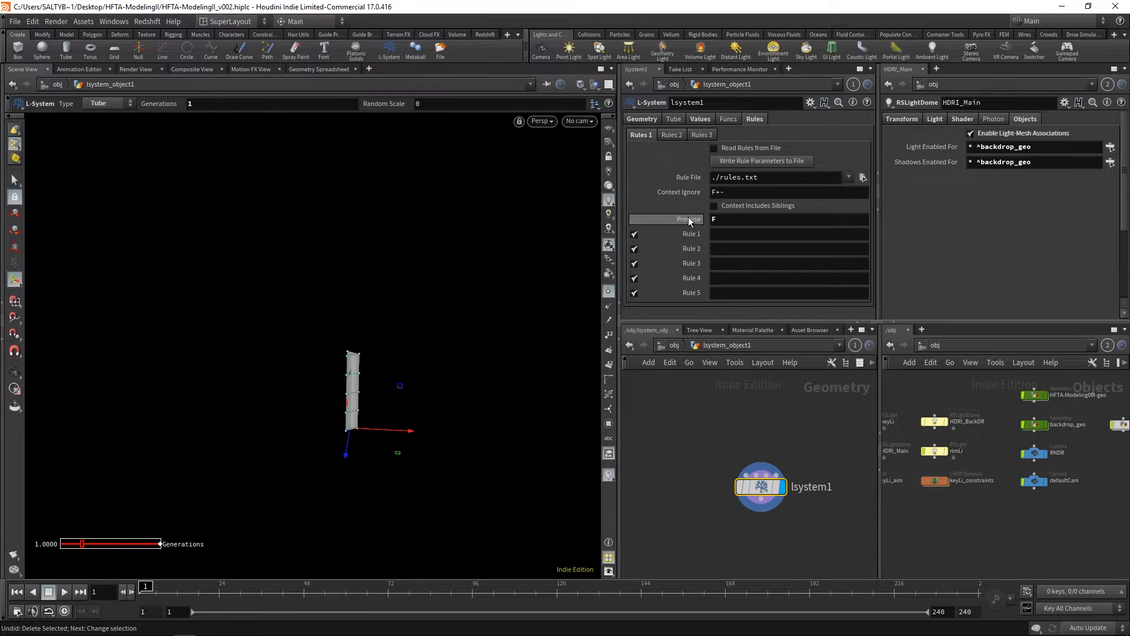
Write Rule 1 as F = F++FF and move to the Geometry settings
{"action": "left_click", "coordinate": [789, 234]}
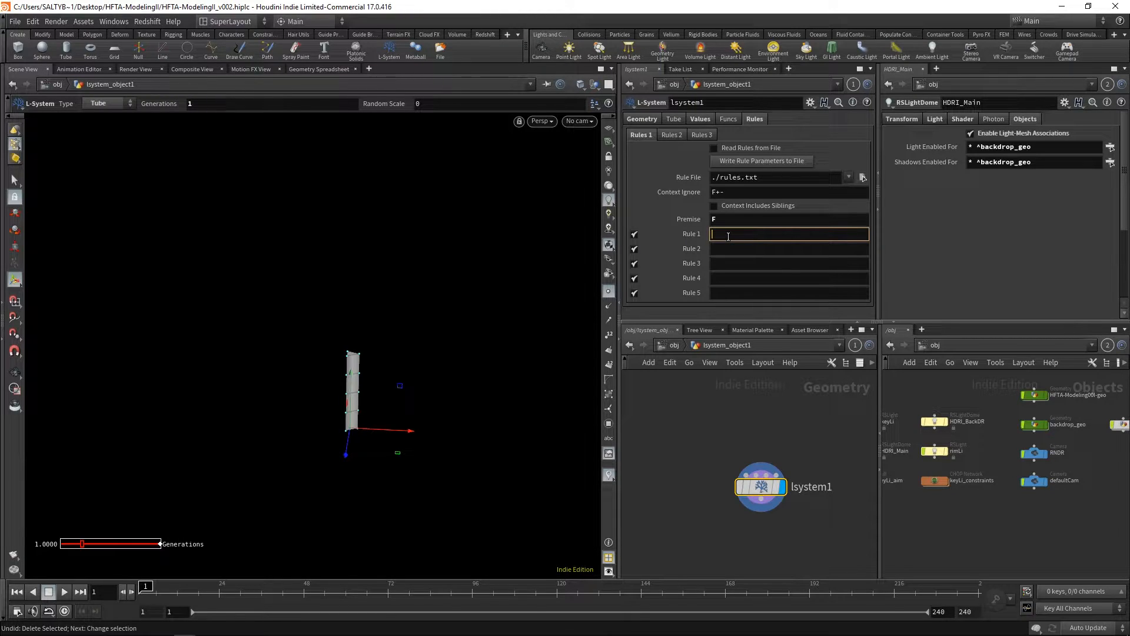
{"action": "type", "text": "F = F"}
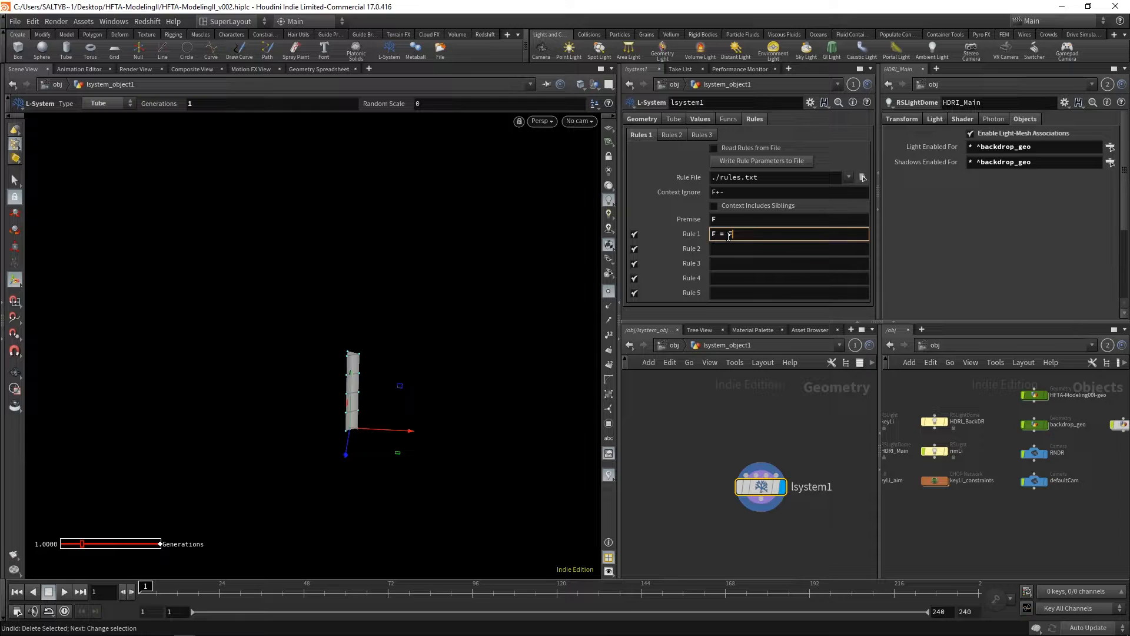
{"action": "type", "text": "++"}
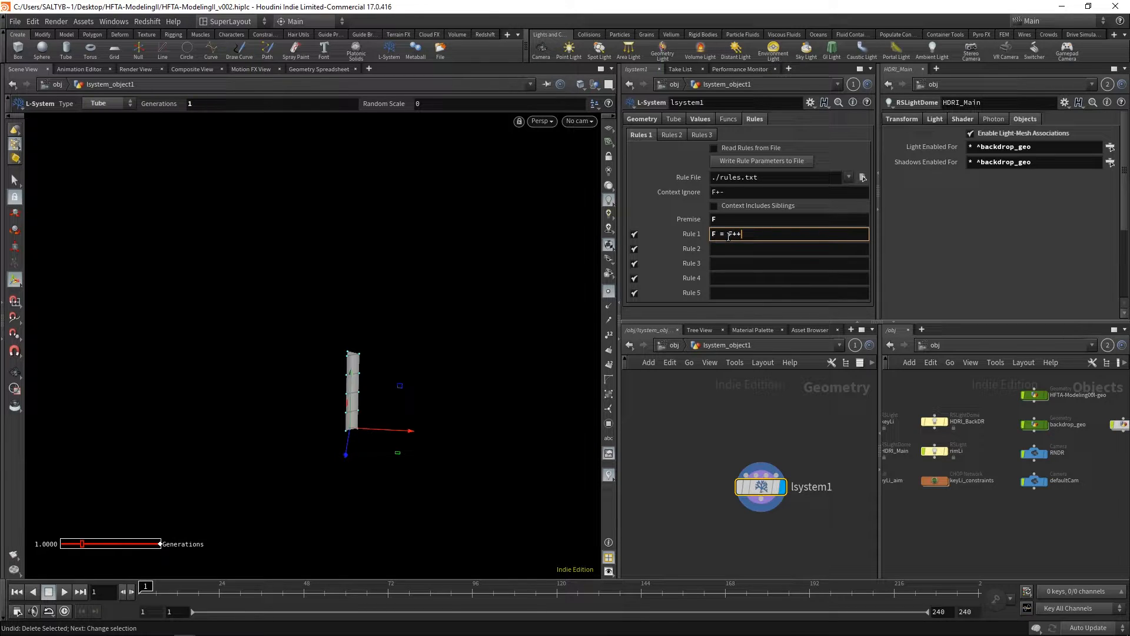
{"action": "type", "text": "FF"}
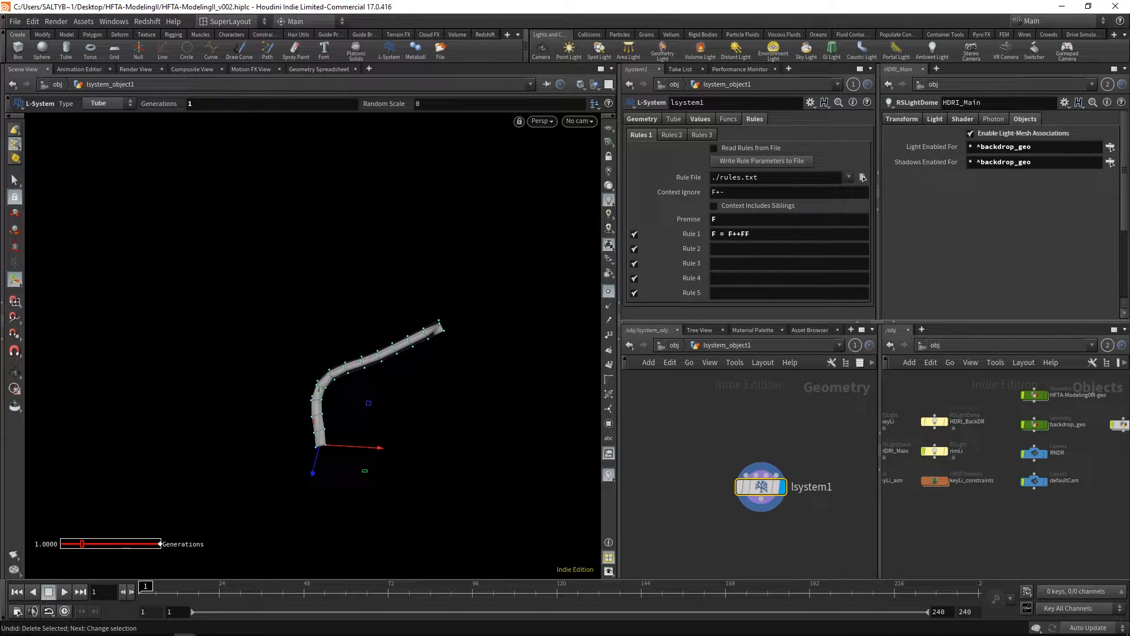
{"action": "left_click", "coordinate": [641, 119]}
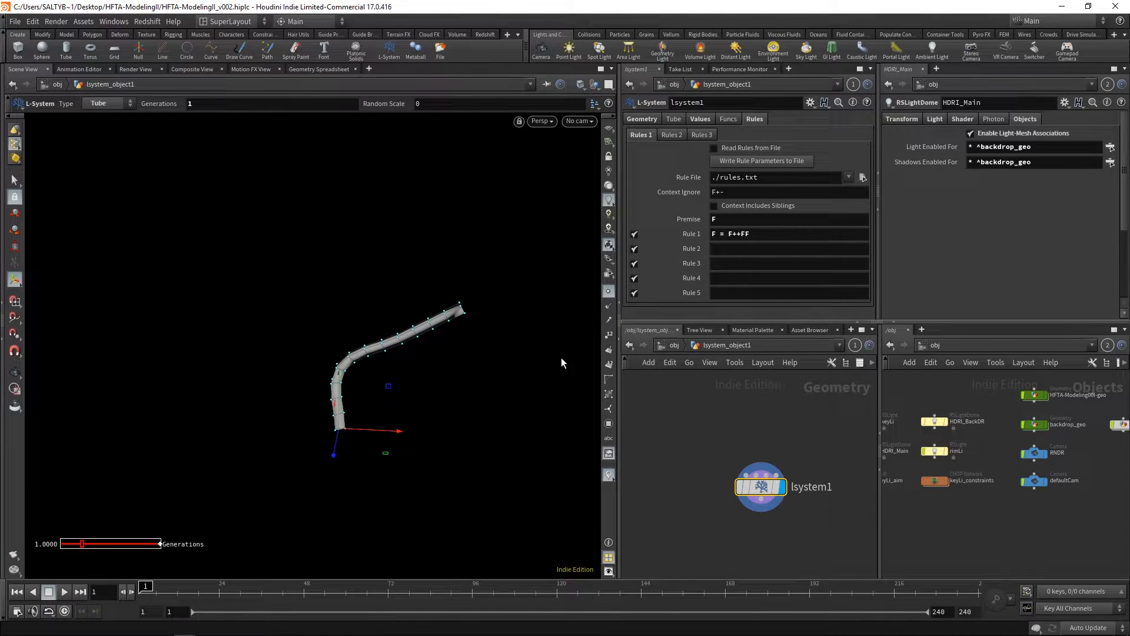
{"action": "mouse_move", "coordinate": [495, 421]}
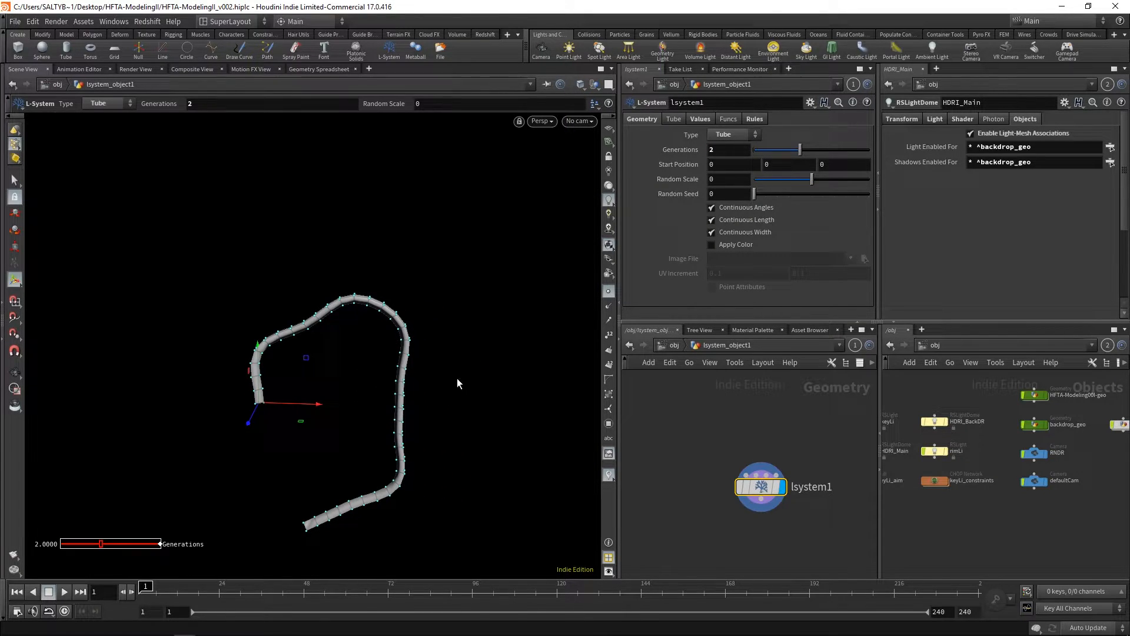
Set Generations back to 1 and launch Snipping Tool to capture the tube
{"action": "left_click", "coordinate": [755, 119]}
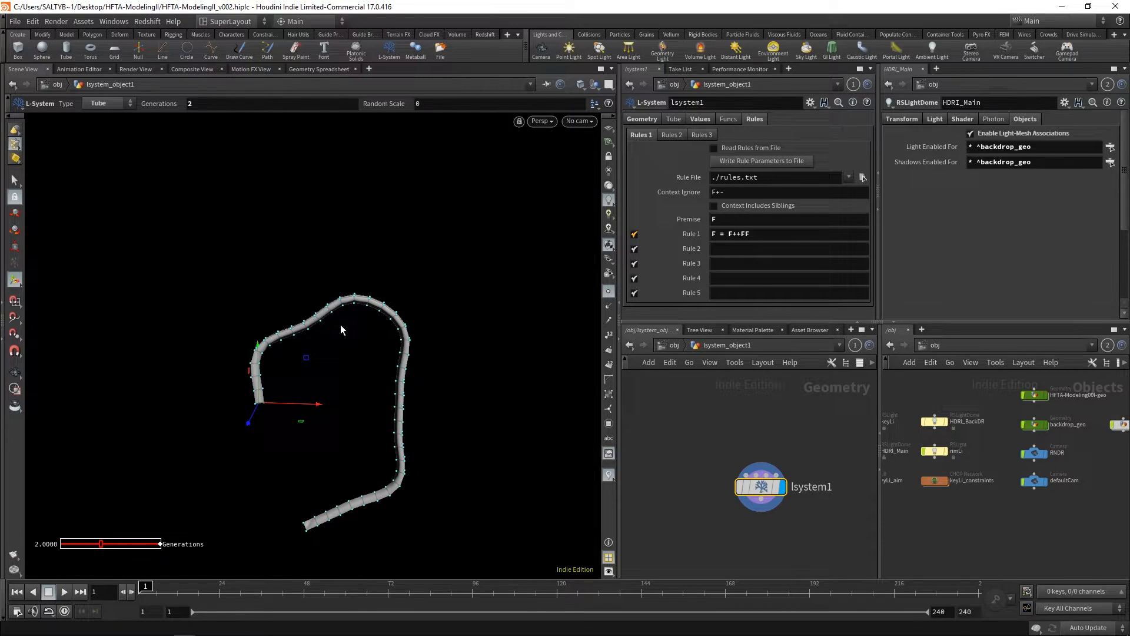
{"action": "mouse_move", "coordinate": [303, 492]}
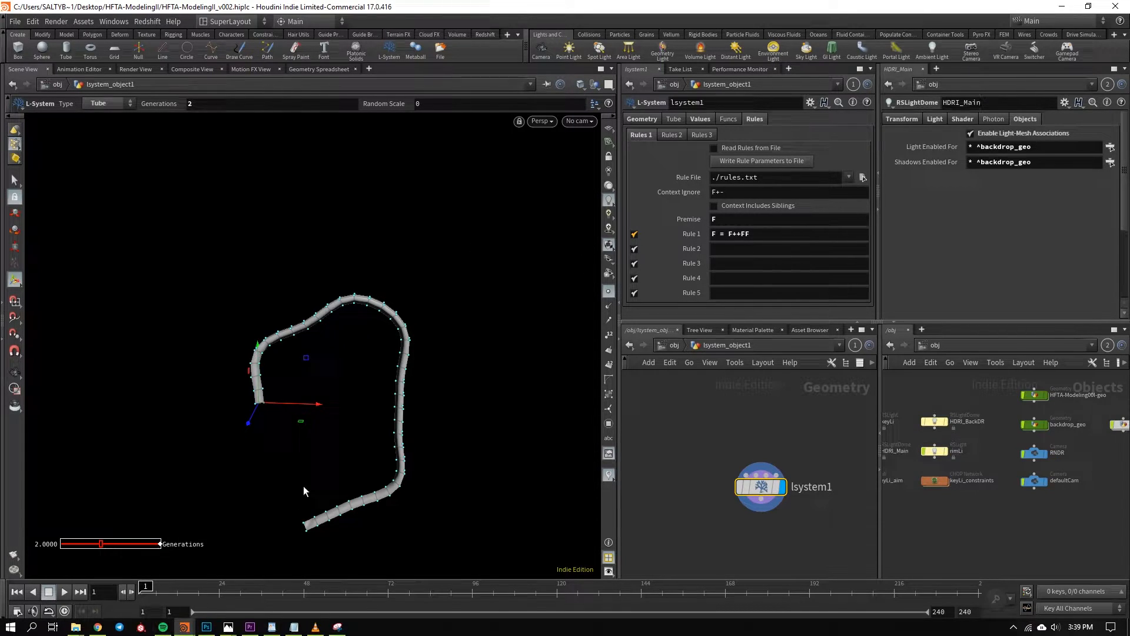
{"action": "left_click", "coordinate": [641, 119]}
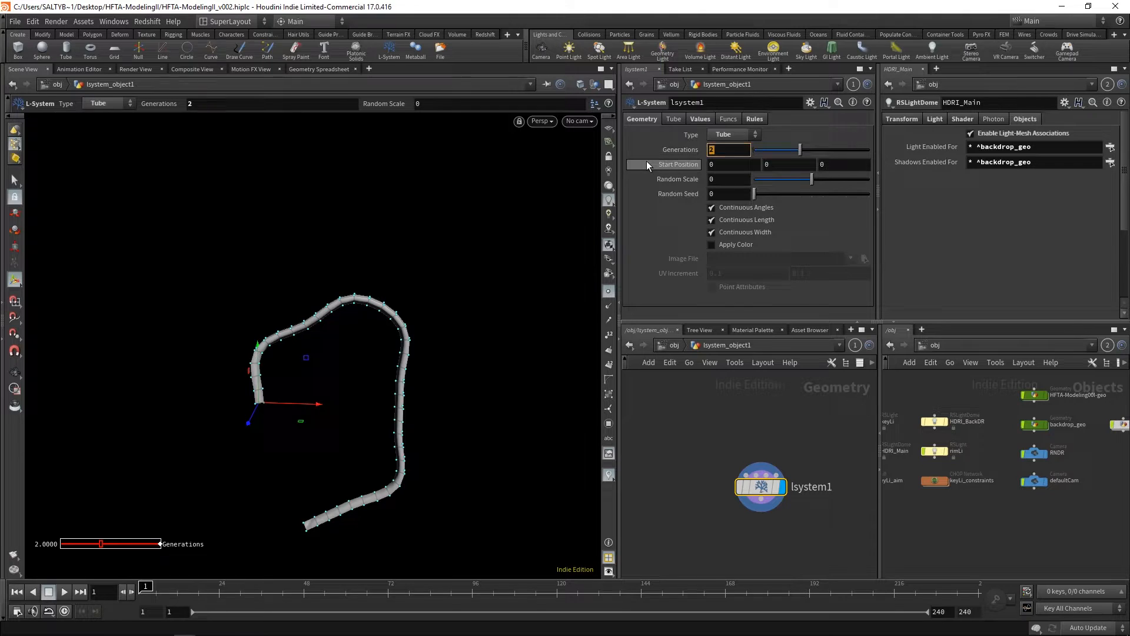
{"action": "left_click", "coordinate": [754, 119]}
{"action": "type", "text": "sn"}
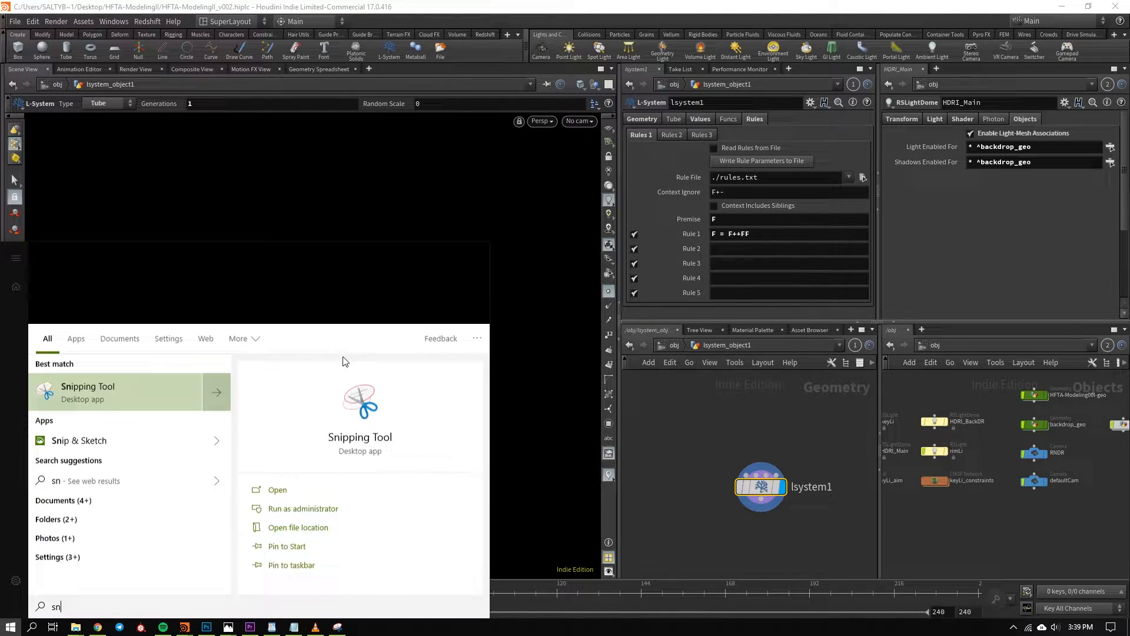
{"action": "left_click", "coordinate": [87, 392]}
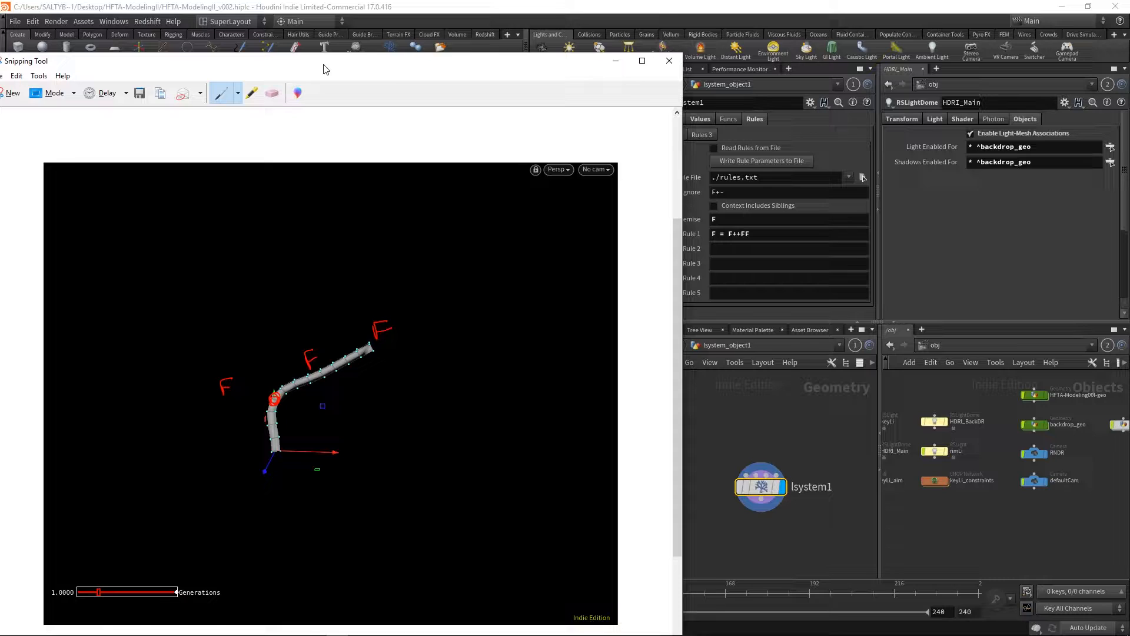
Move the annotated capture aside and add a + to Rule 1 in Houdini
{"action": "left_click_drag", "start_coordinate": [325, 68], "coordinate": [318, 63]}
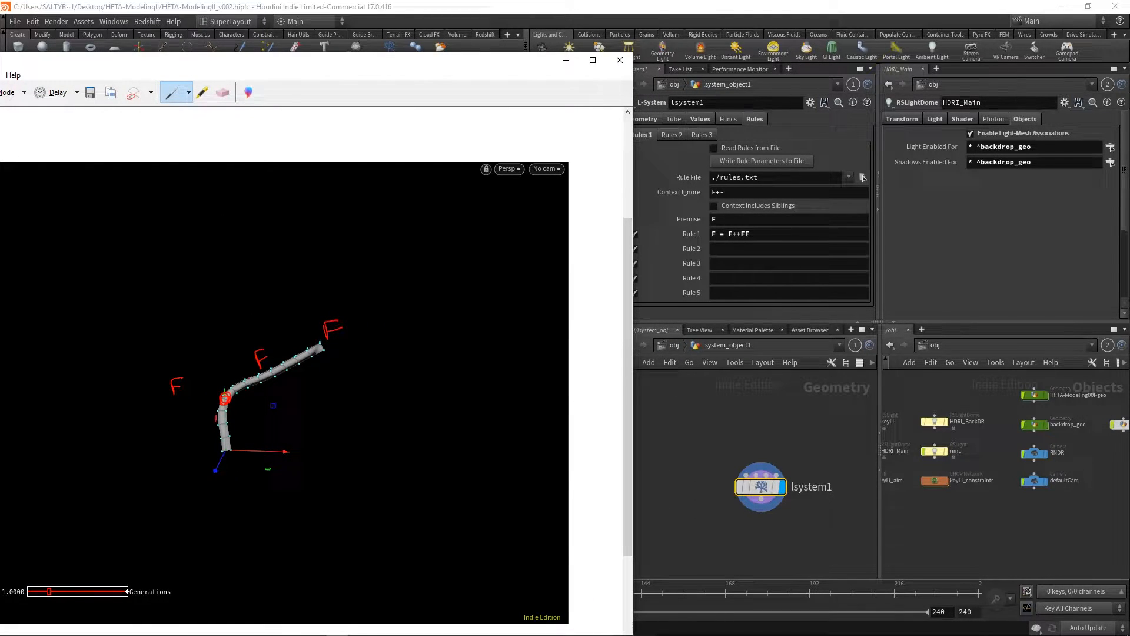
{"action": "left_click", "coordinate": [739, 233]}
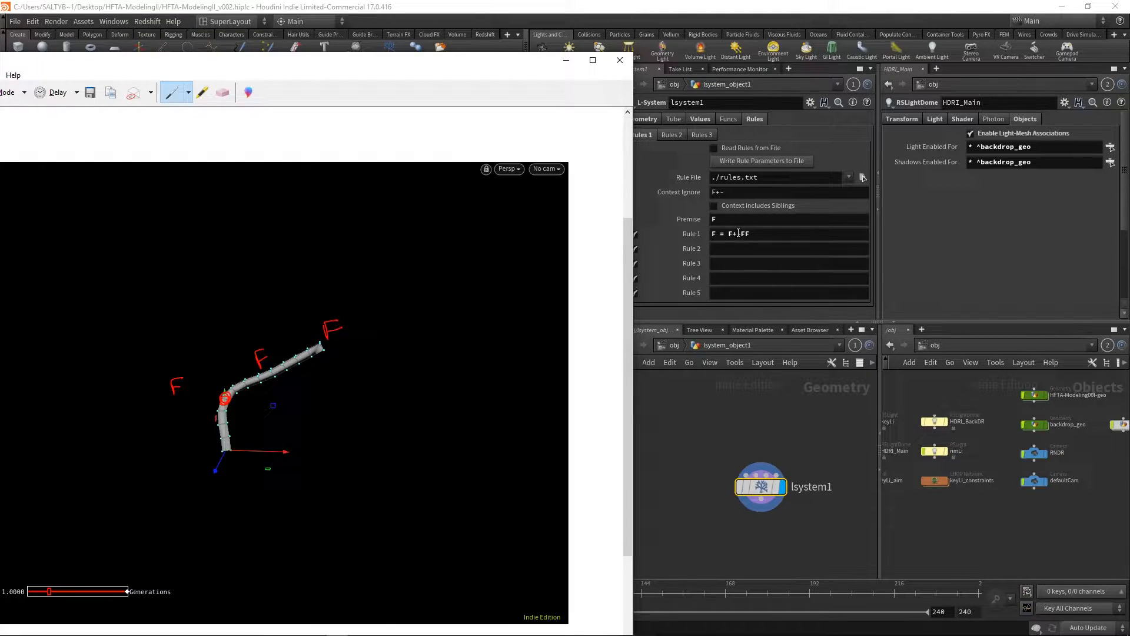
{"action": "type", "text": "+"}
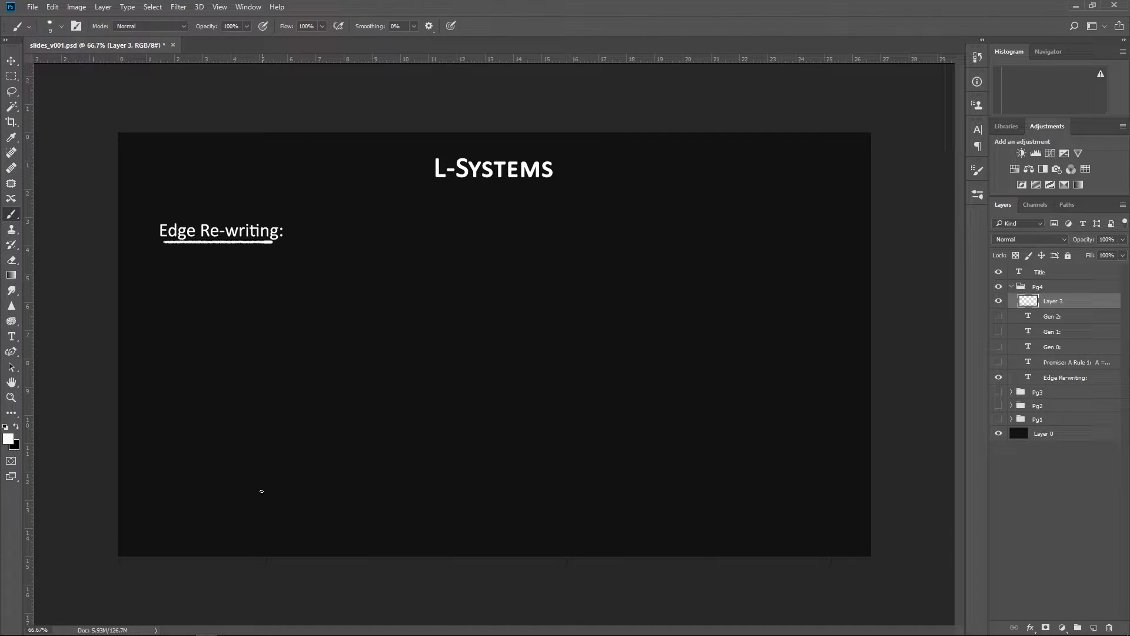
Hand-draw the Rule1: F+F label with straight and bent F diagrams on the slide
{"action": "left_click_drag", "start_coordinate": [263, 502], "coordinate": [267, 373]}
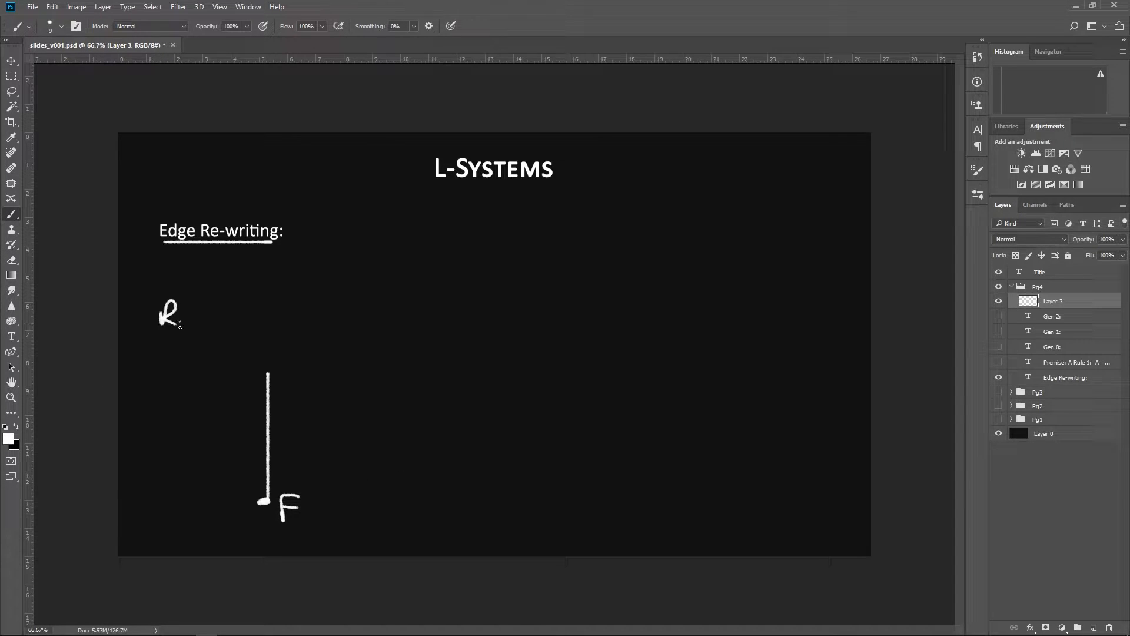
{"action": "left_click_drag", "start_coordinate": [180, 318], "coordinate": [248, 321]}
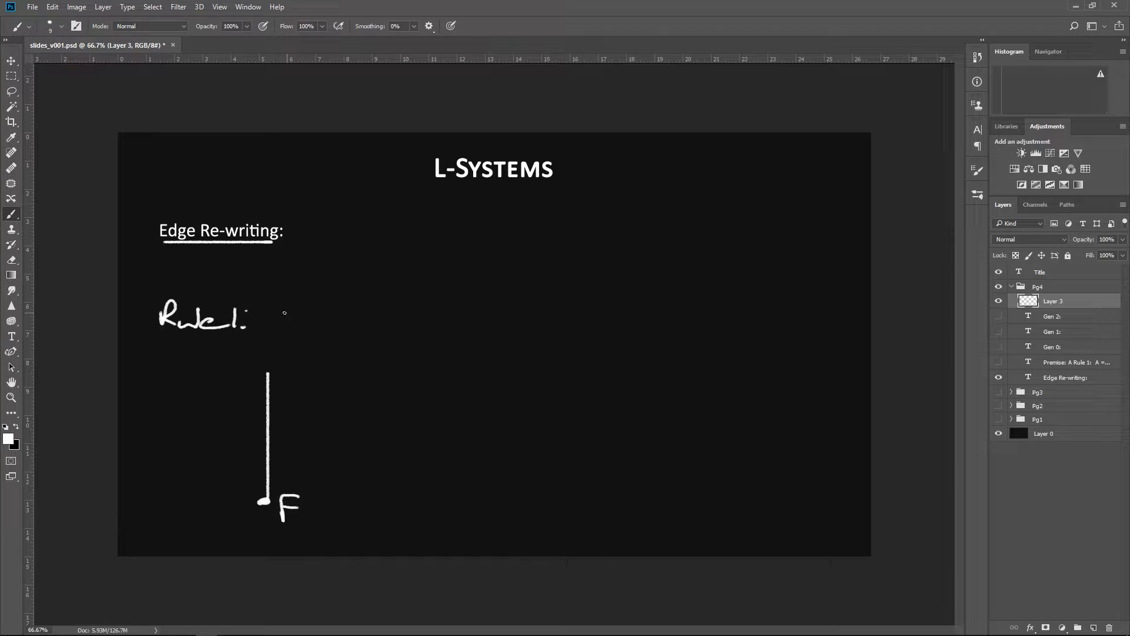
{"action": "left_click_drag", "start_coordinate": [273, 314], "coordinate": [350, 313]}
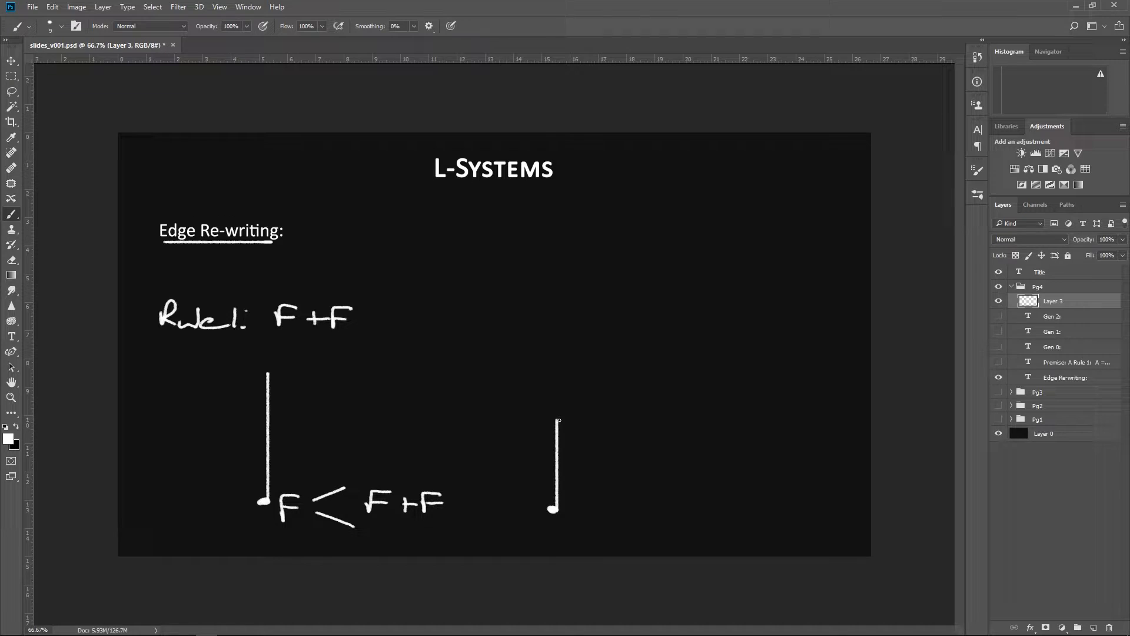
{"action": "left_click_drag", "start_coordinate": [556, 418], "coordinate": [622, 370]}
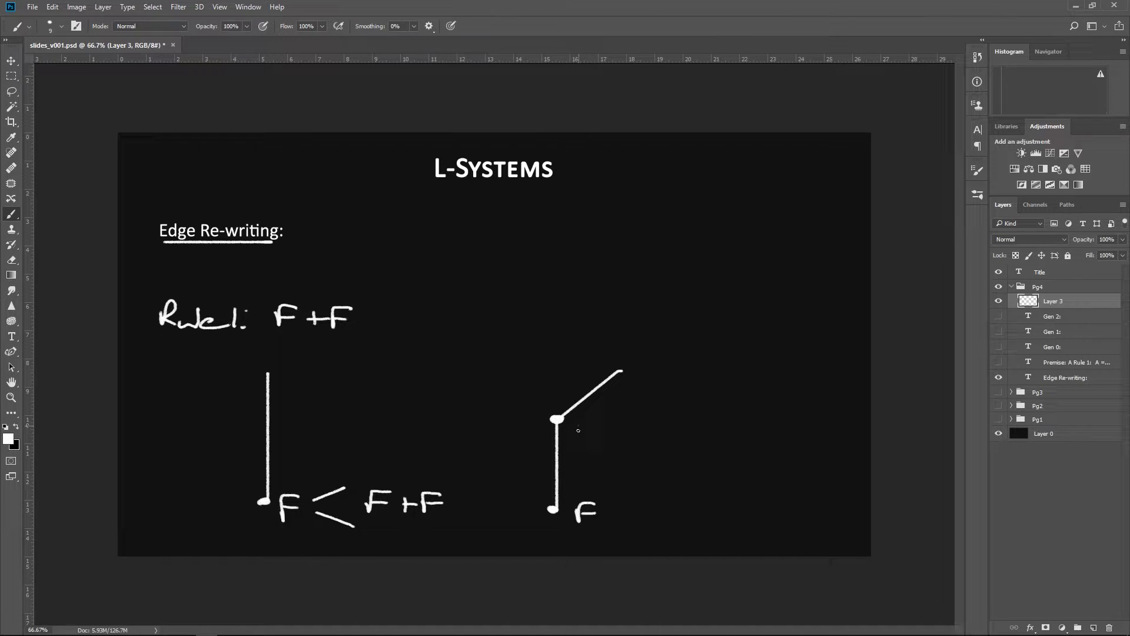
{"action": "left_click", "coordinate": [587, 423]}
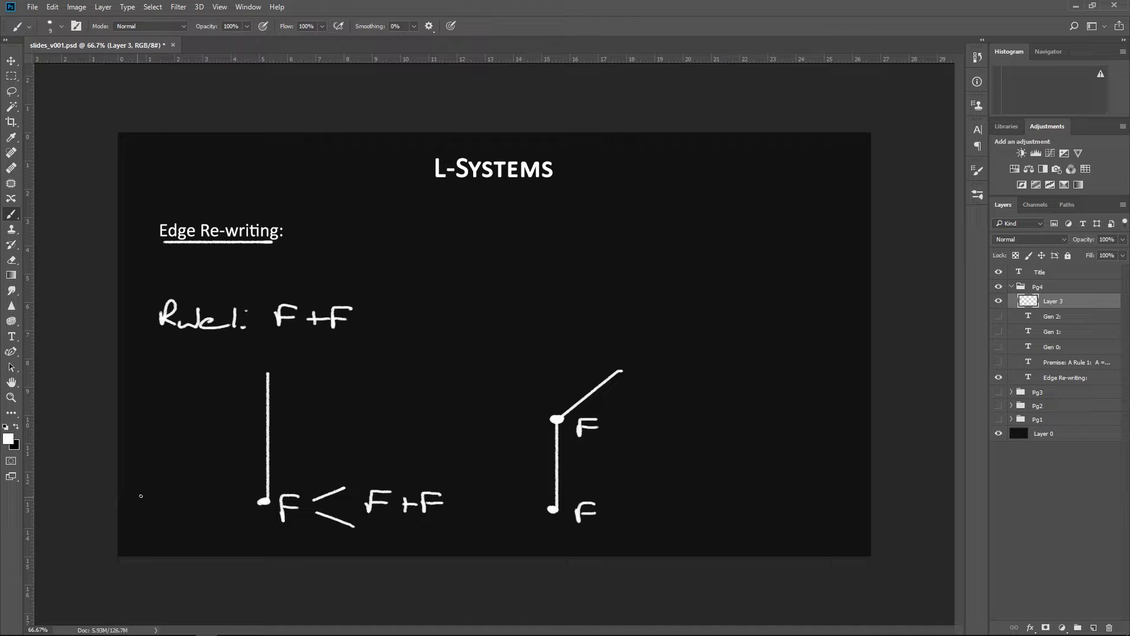
{"action": "left_click_drag", "start_coordinate": [144, 494], "coordinate": [170, 505]}
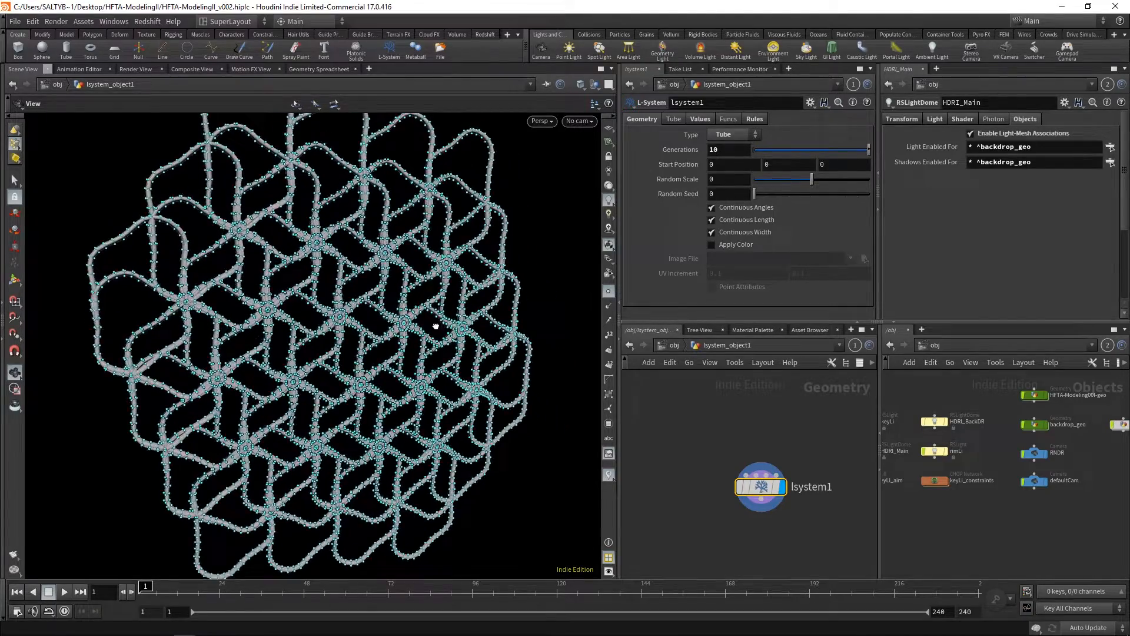
Orbit the view around the 10-generation hexagonal tube lattice
{"action": "left_click_drag", "start_coordinate": [432, 324], "coordinate": [476, 299]}
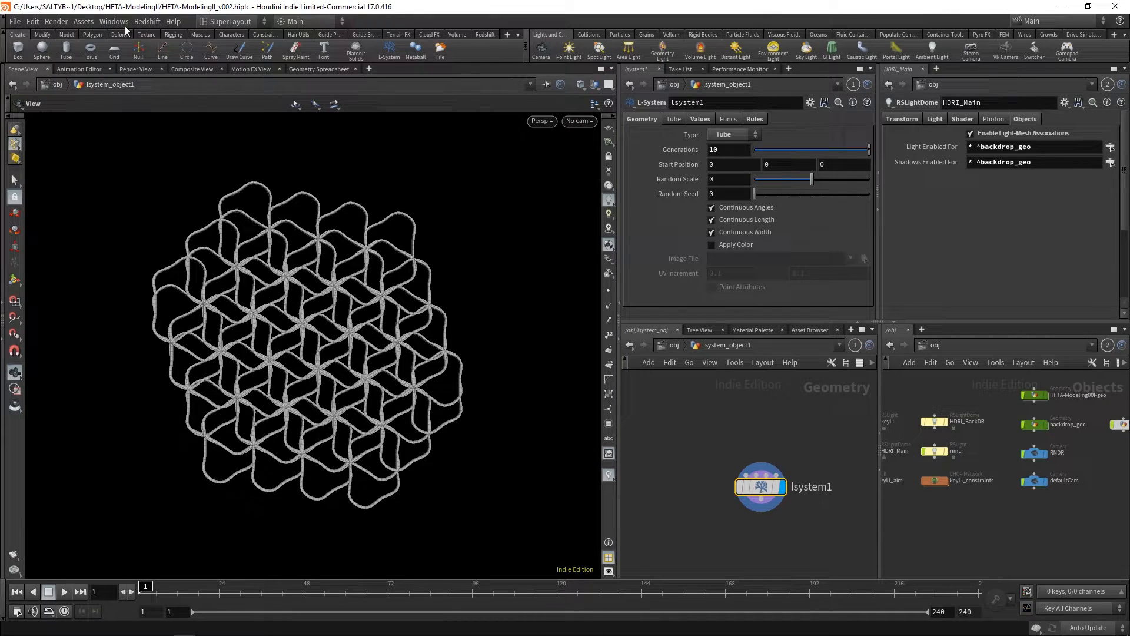
Open a new floating panel and turn it into a Textport console
{"action": "left_click", "coordinate": [113, 22]}
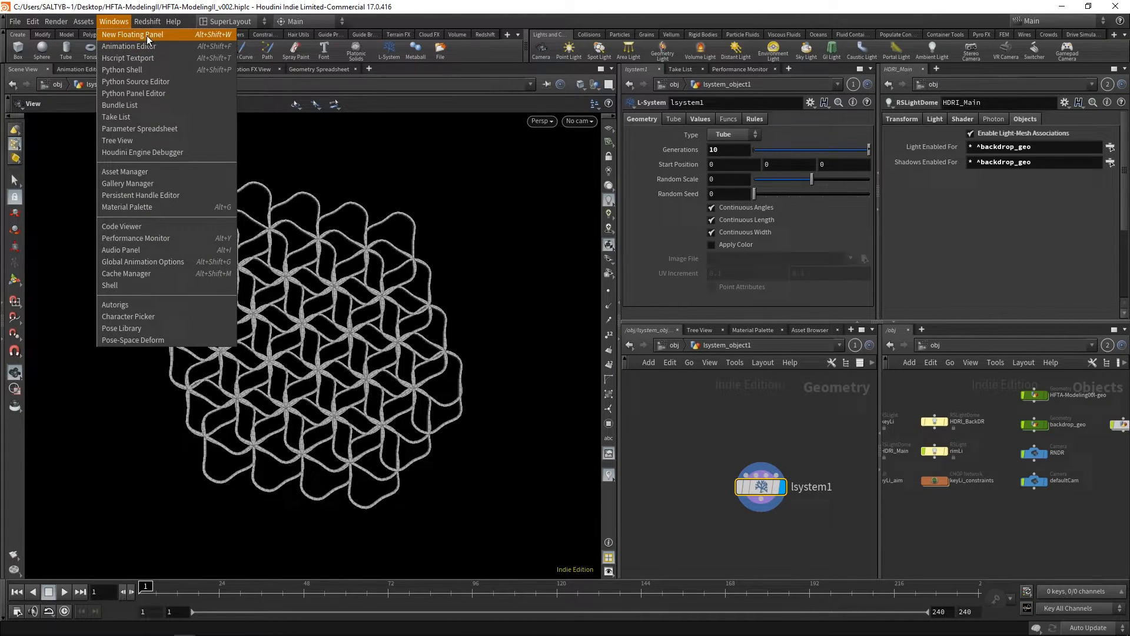
{"action": "left_click", "coordinate": [132, 35]}
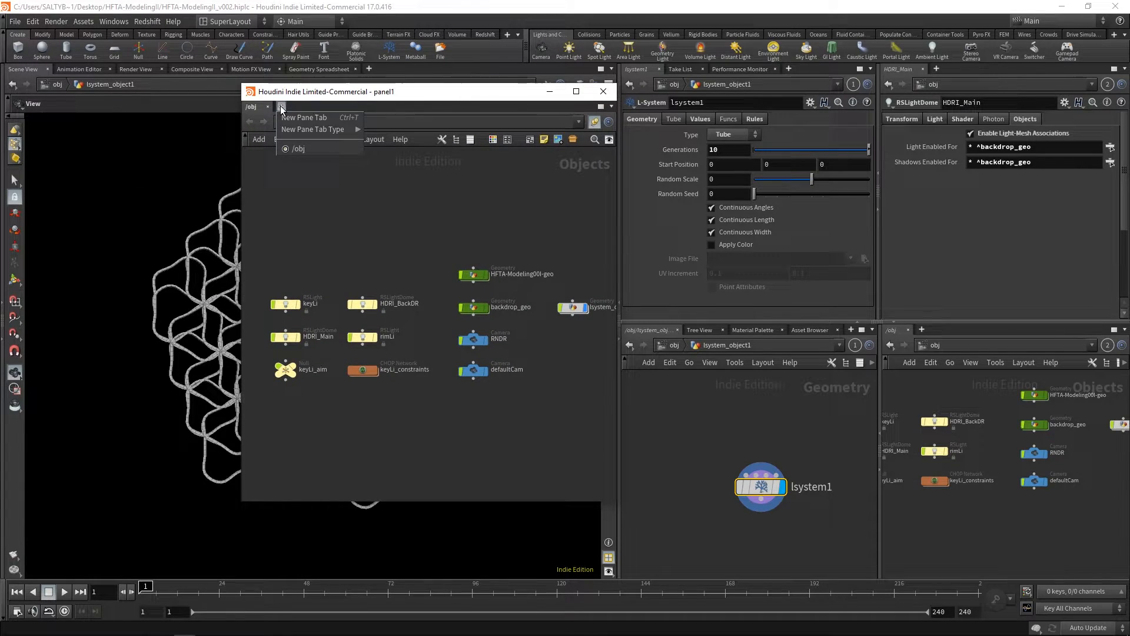
{"action": "mouse_move", "coordinate": [312, 129]}
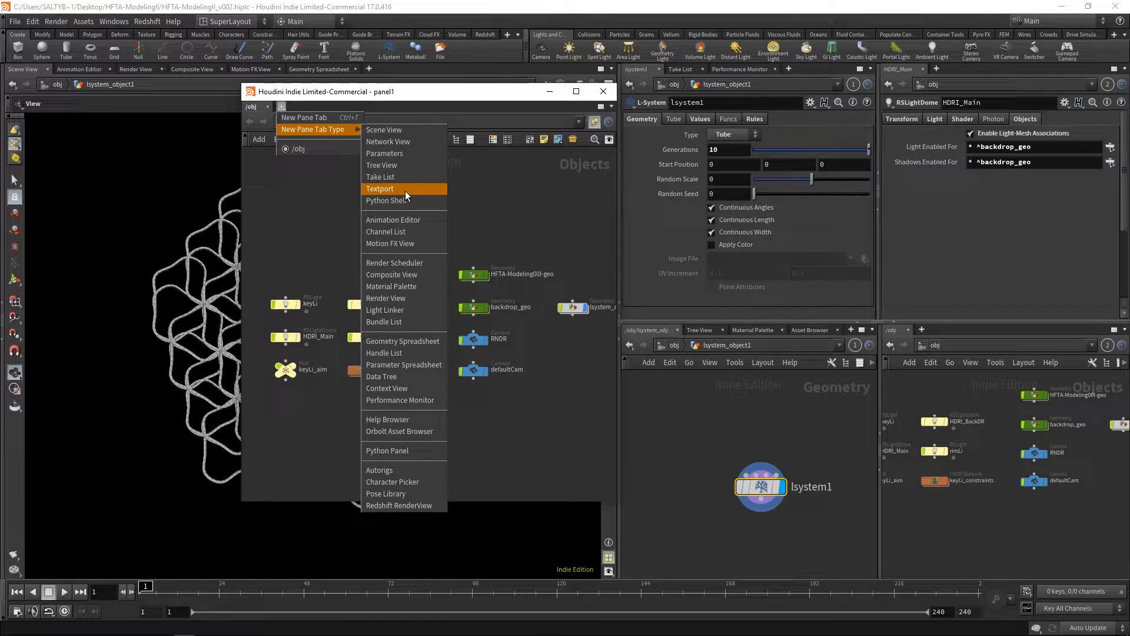
{"action": "left_click", "coordinate": [380, 189]}
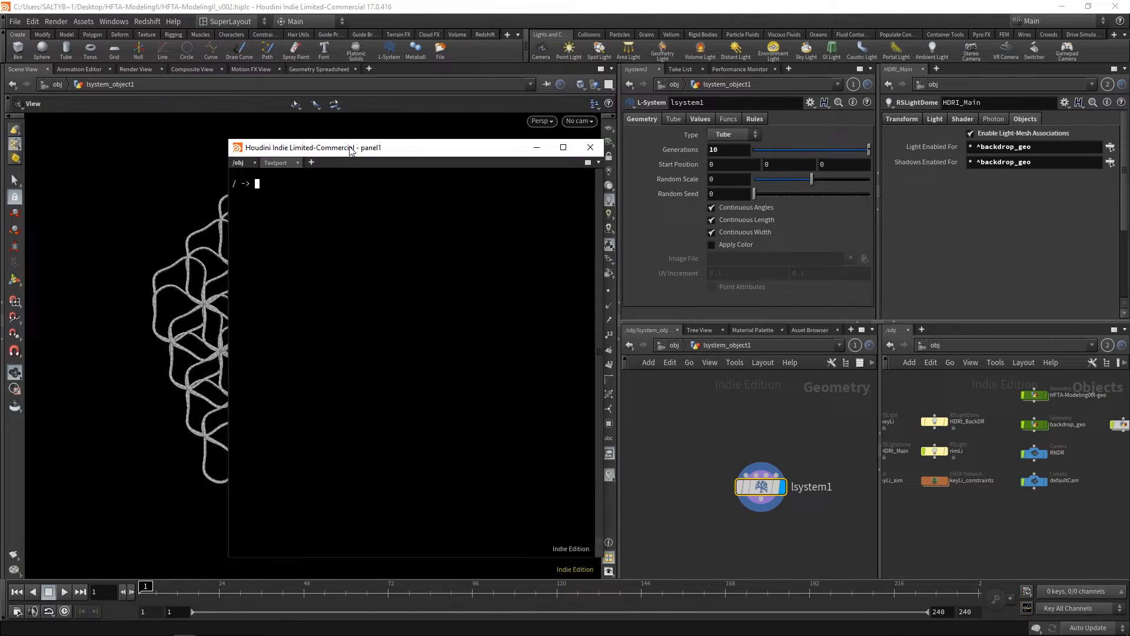
Run opinfo -v on the L-system node to print its verbose info
{"action": "type", "text": "op"}
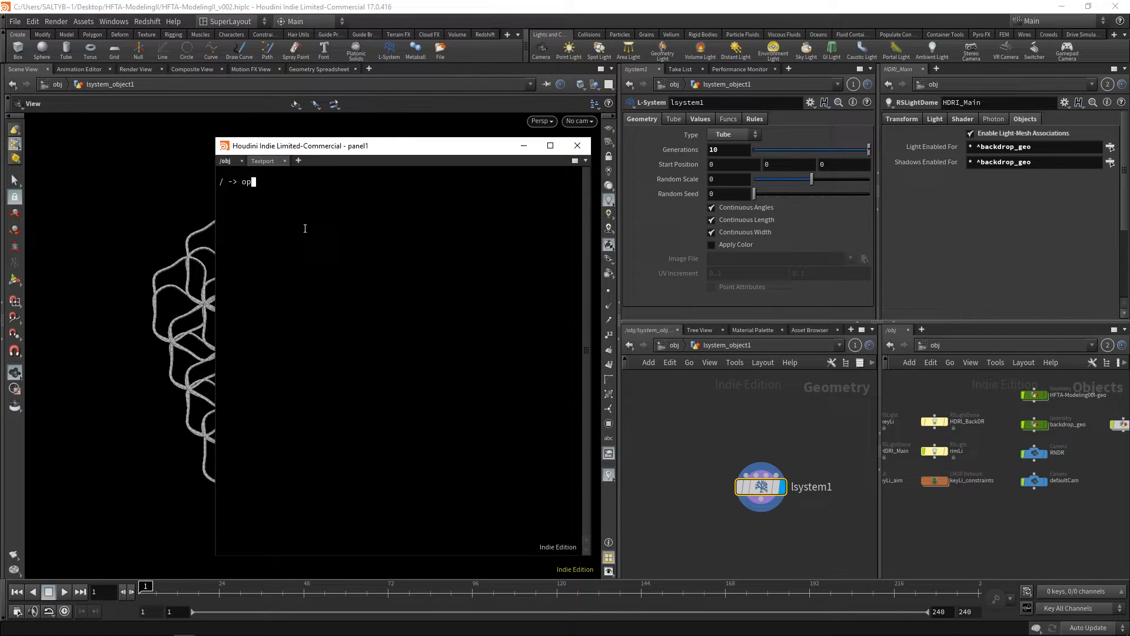
{"action": "type", "text": "inp"}
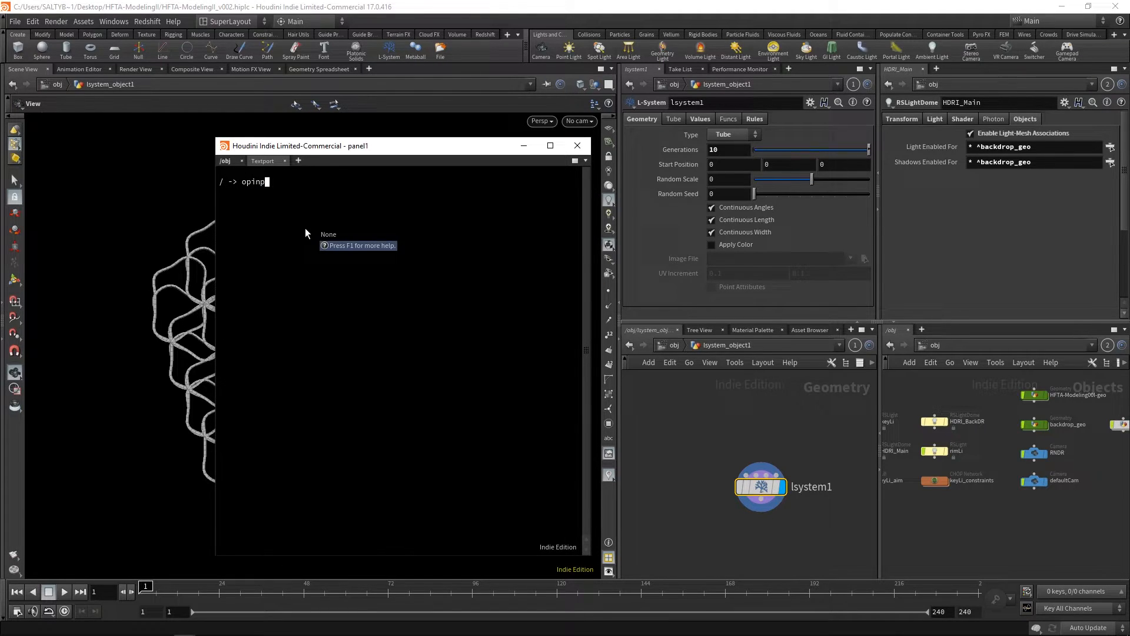
{"action": "type", "text": "fo"}
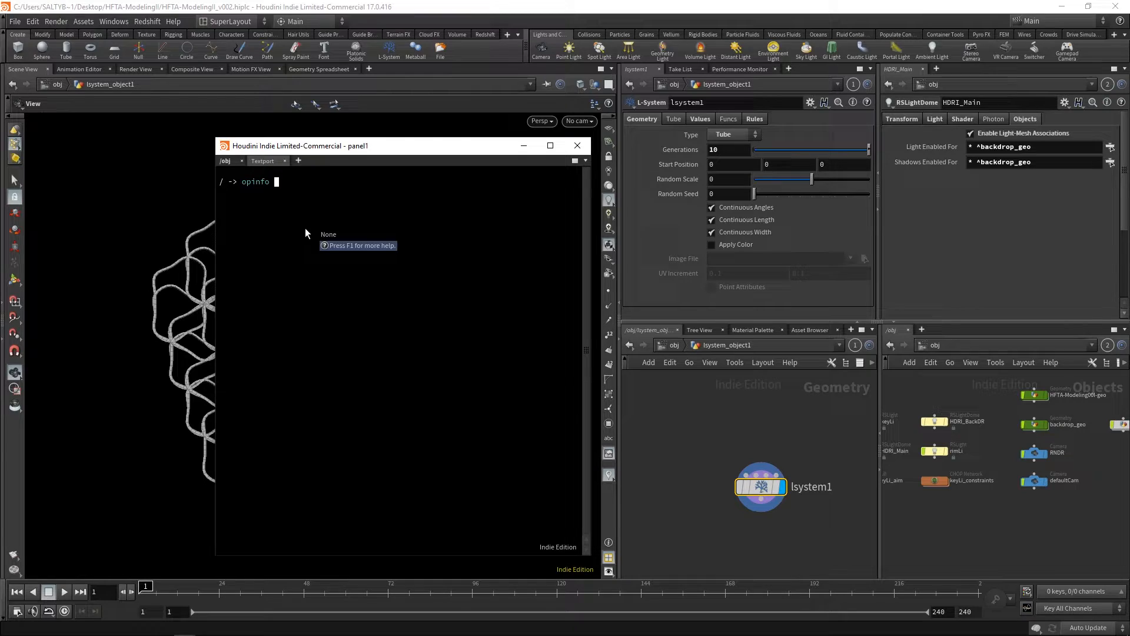
{"action": "type", "text": "-v"}
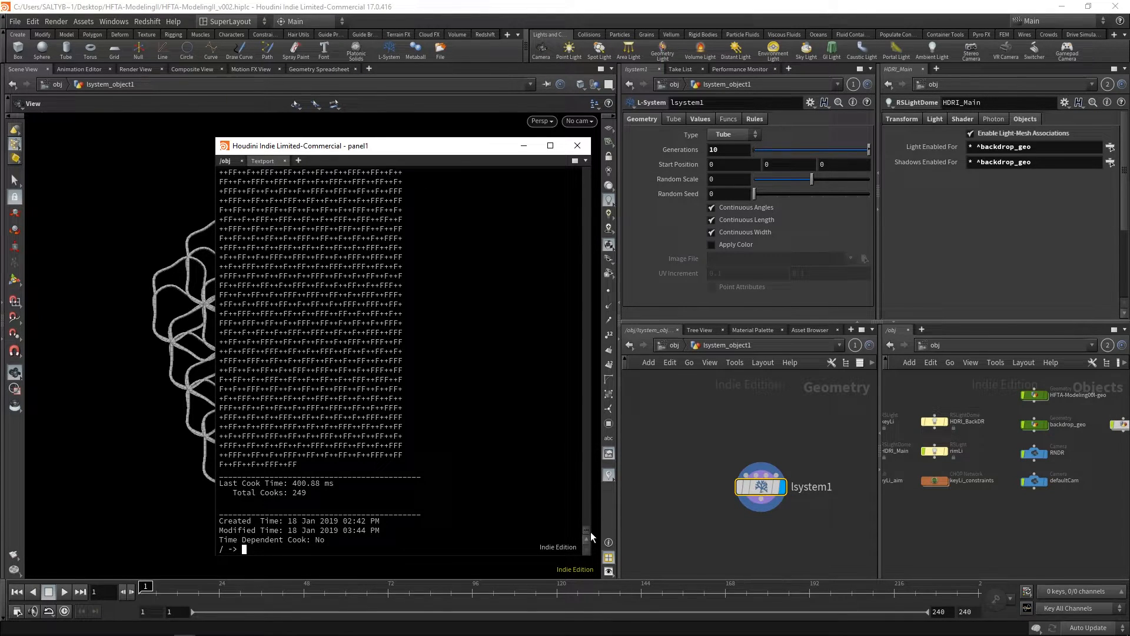
{"action": "mouse_move", "coordinate": [467, 400]}
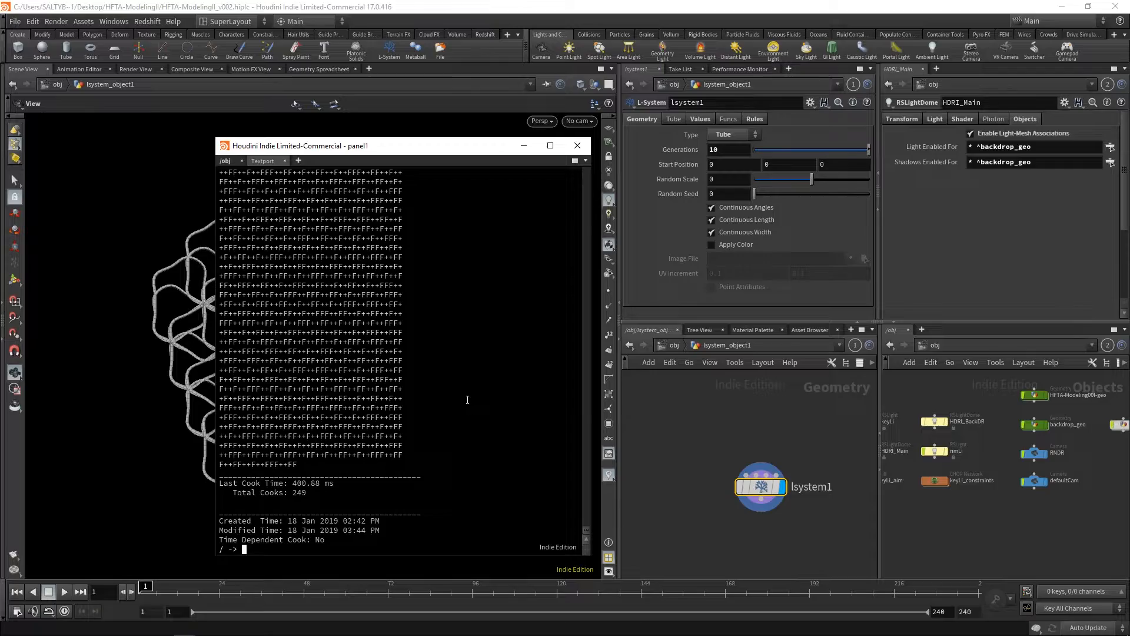
Scroll through the Textport output of the long expanded F/+ string
{"action": "scroll", "scroll_direction": "down", "scroll_amount": 3}
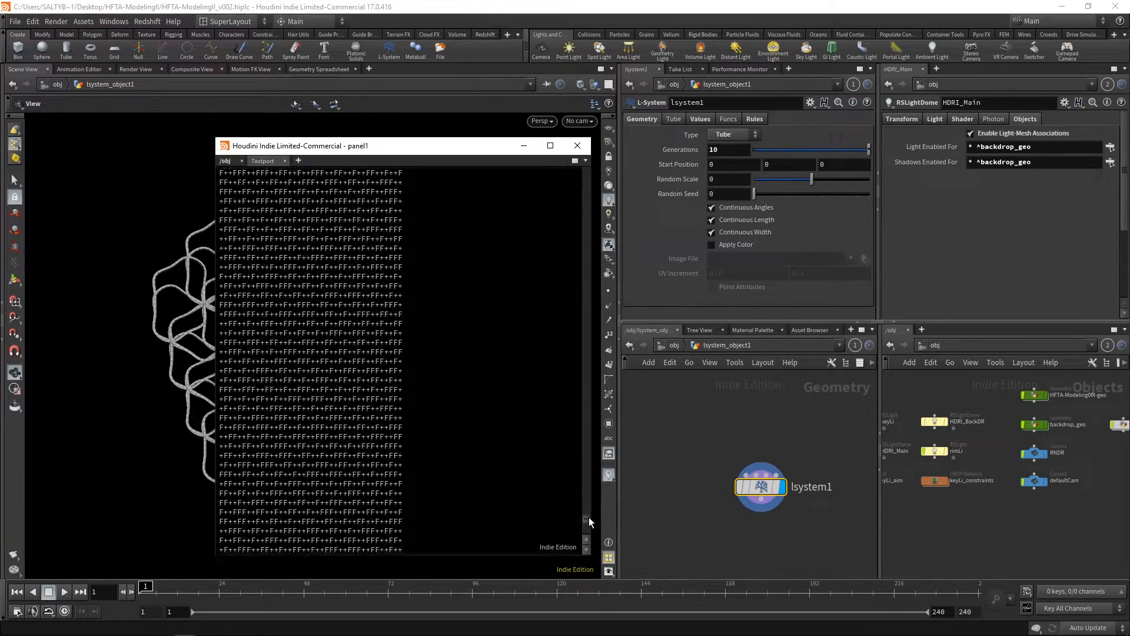
{"action": "scroll", "scroll_direction": "down", "scroll_amount": 3}
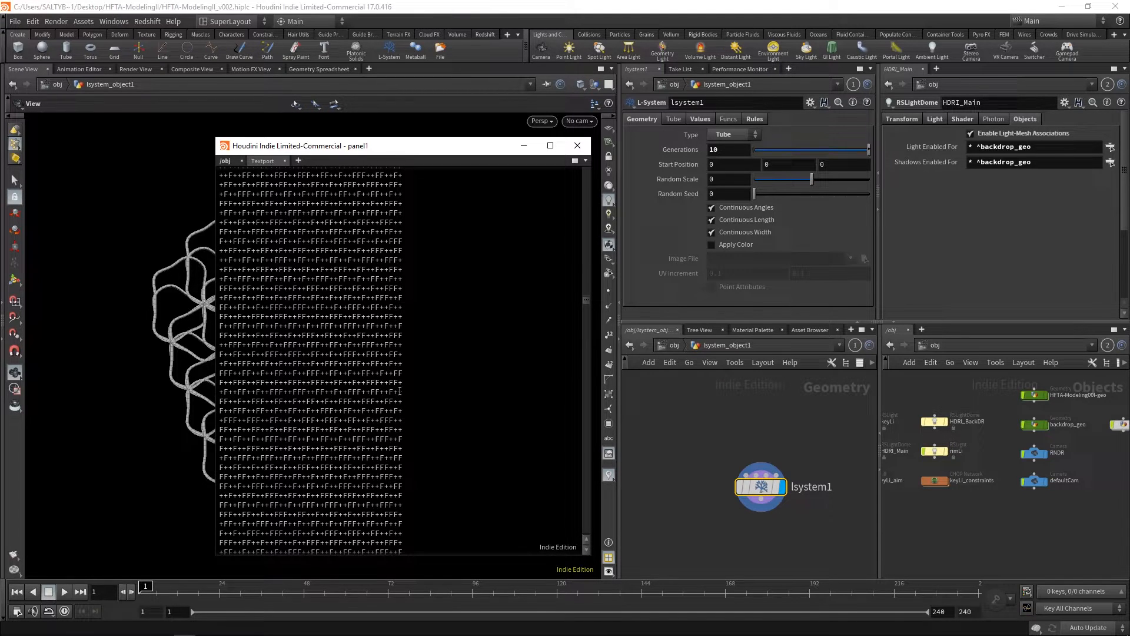
{"action": "scroll", "scroll_direction": "down", "scroll_amount": 3}
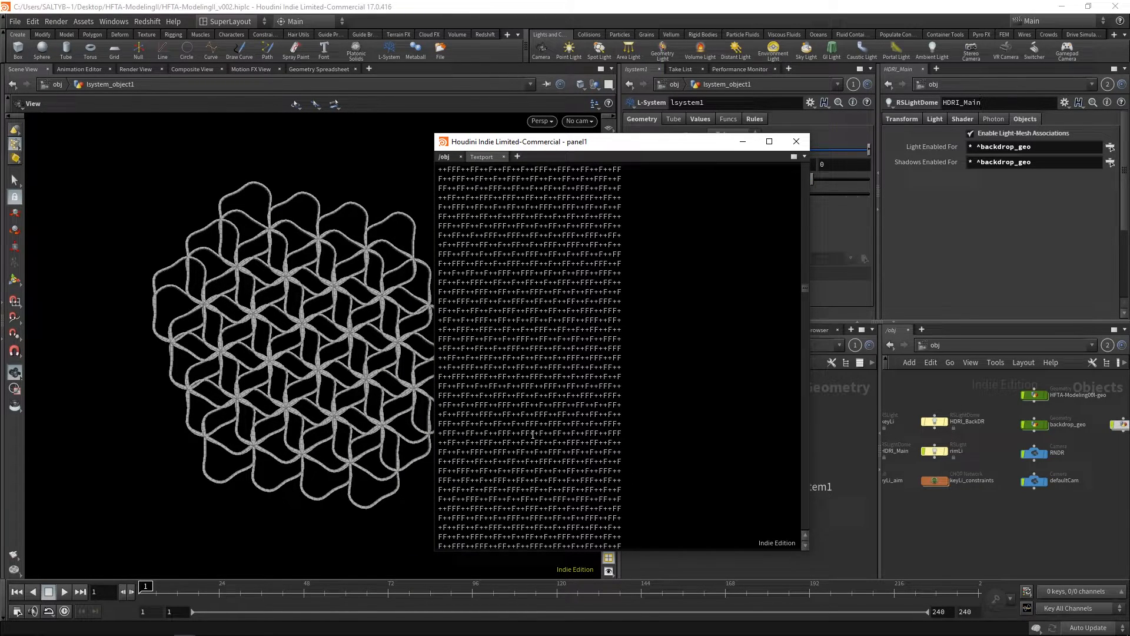
{"action": "mouse_move", "coordinate": [295, 261]}
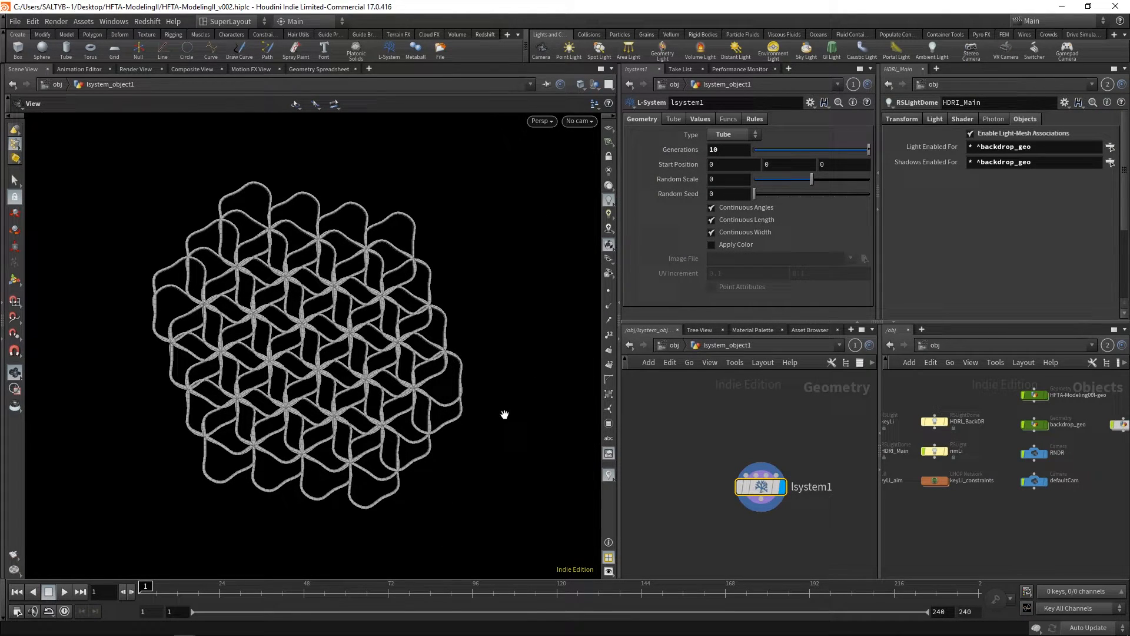
{"action": "mouse_move", "coordinate": [291, 500]}
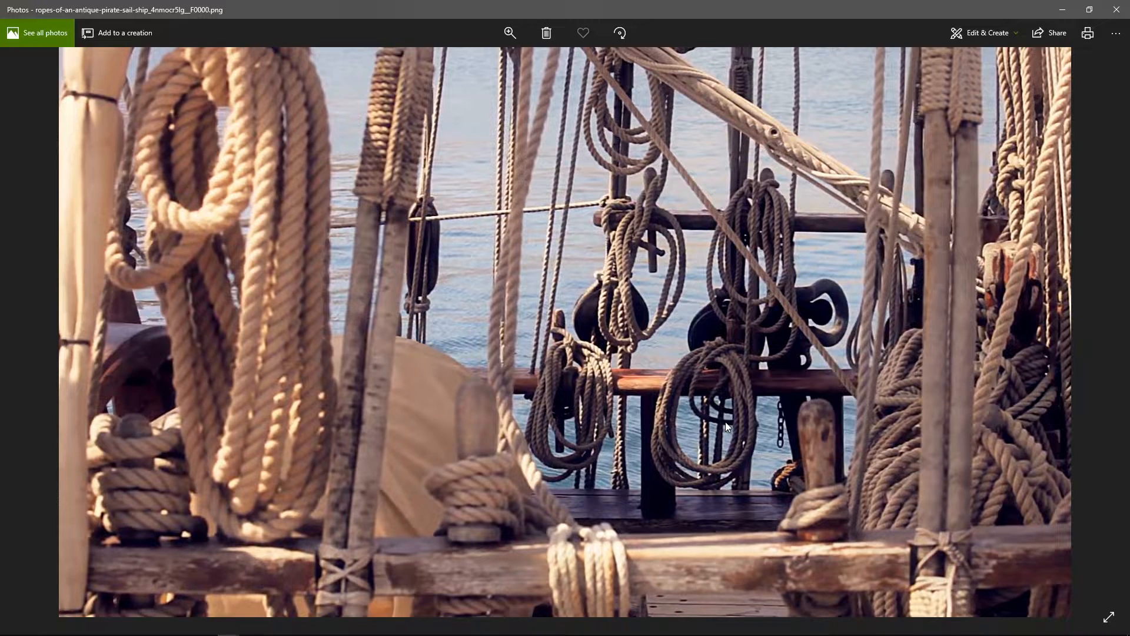
{"action": "mouse_move", "coordinate": [729, 207]}
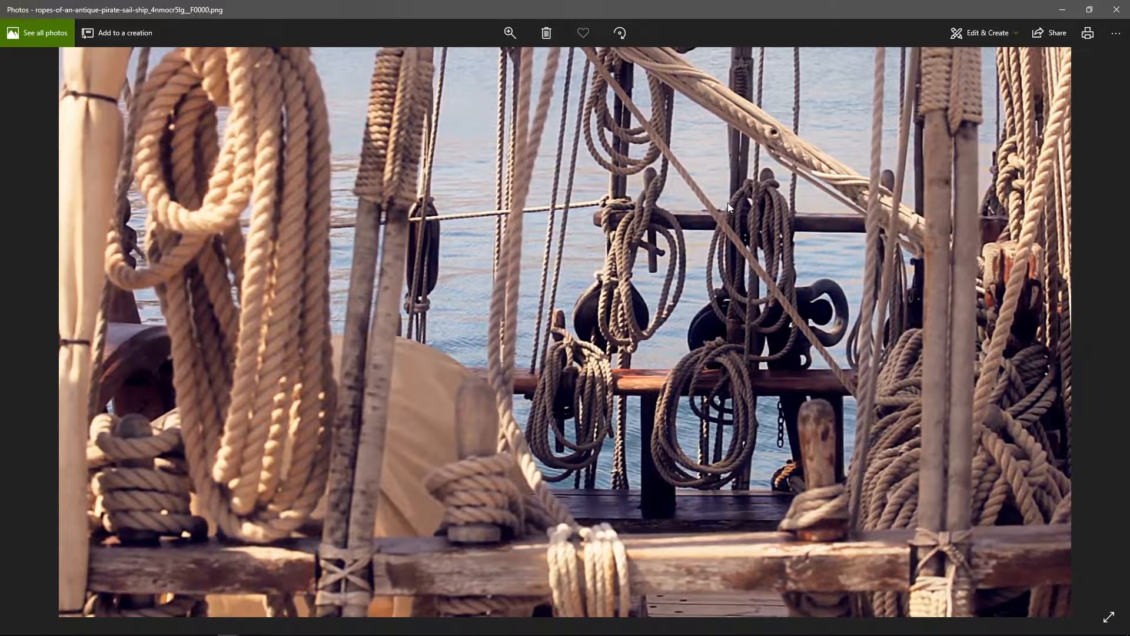
{"action": "mouse_move", "coordinate": [764, 204]}
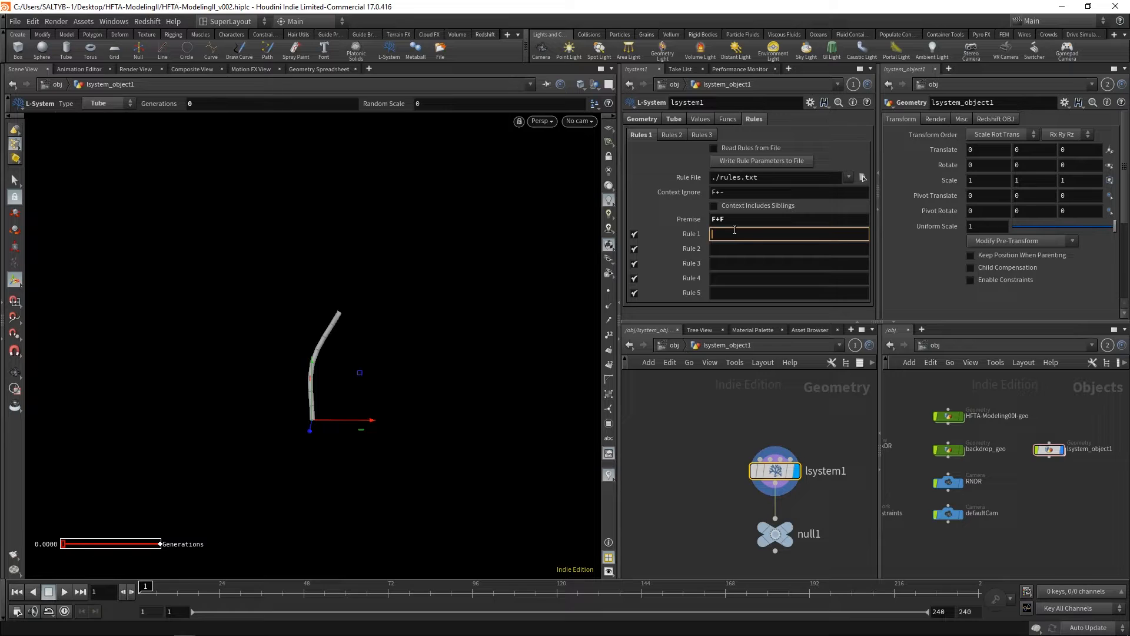
Enter Rule 1 as F = F+F beneath the F+F premise
{"action": "type", "text": "F = F"}
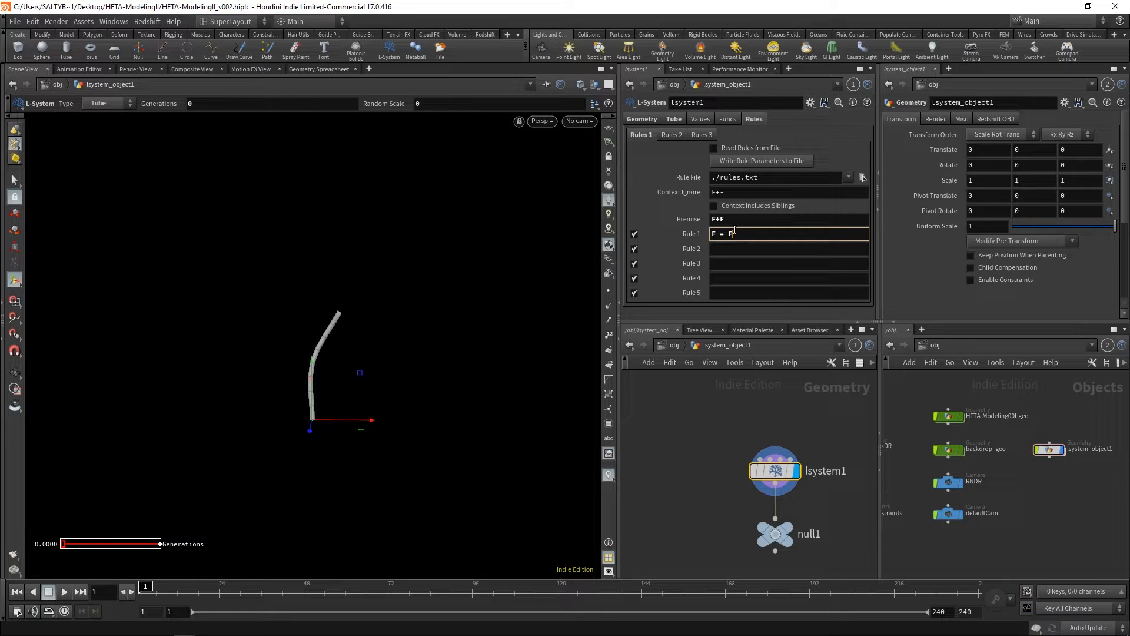
{"action": "type", "text": "+F"}
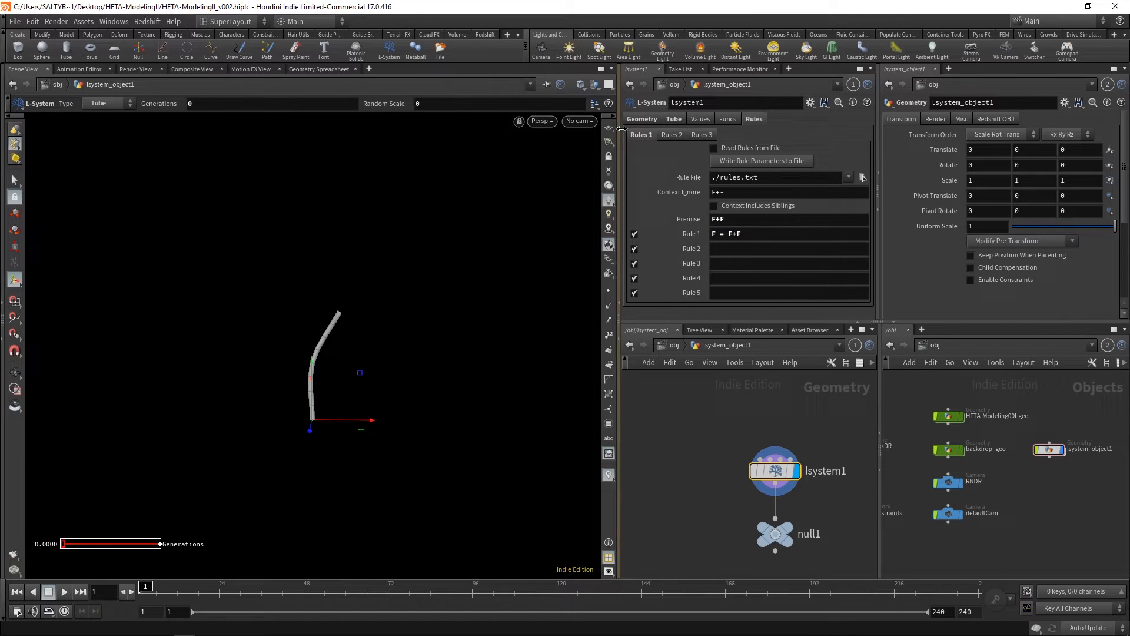
{"action": "left_click", "coordinate": [641, 119]}
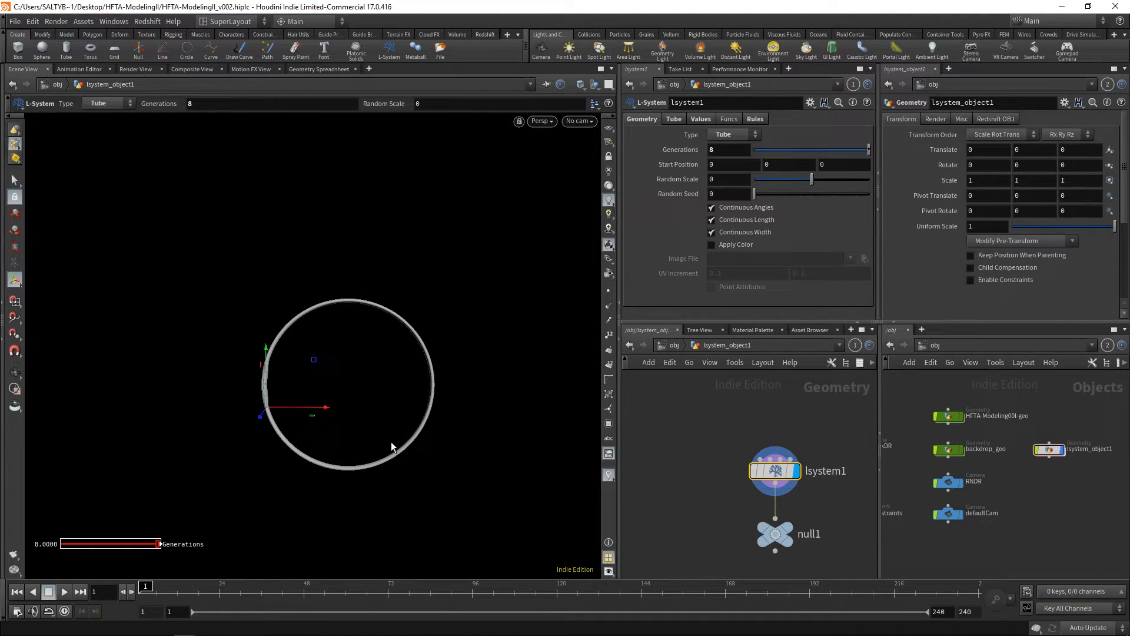
{"action": "mouse_move", "coordinate": [324, 324]}
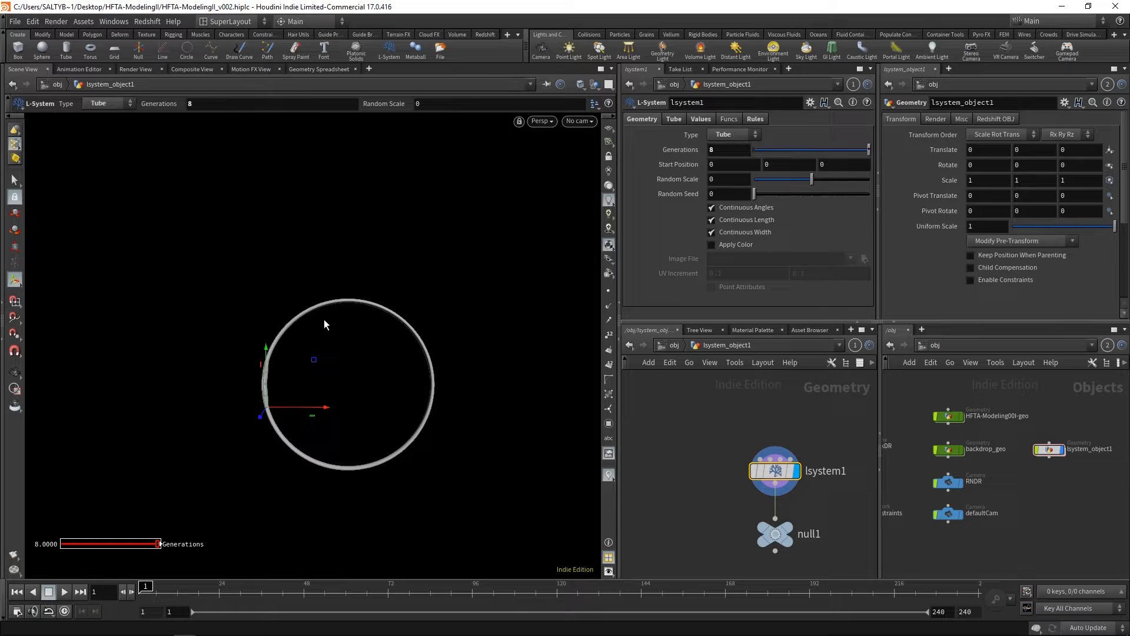
{"action": "mouse_move", "coordinate": [575, 159]}
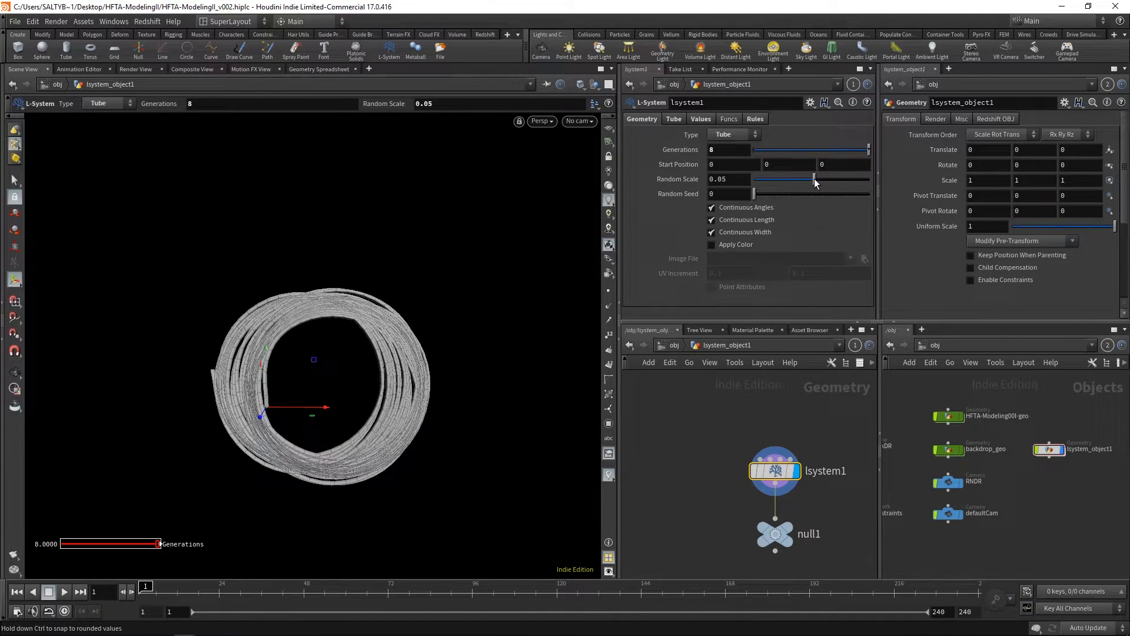
Try Random Scale values on the slider while orbiting, then select it for exact entry
{"action": "left_click_drag", "start_coordinate": [815, 179], "coordinate": [807, 179]}
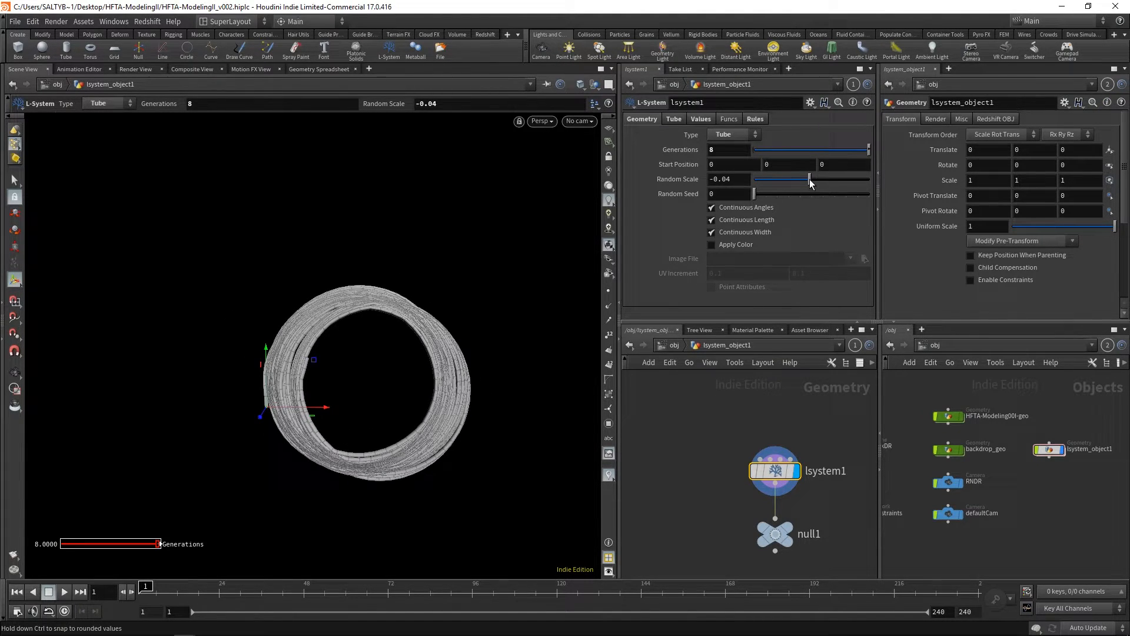
{"action": "left_click_drag", "start_coordinate": [809, 178], "coordinate": [806, 178]}
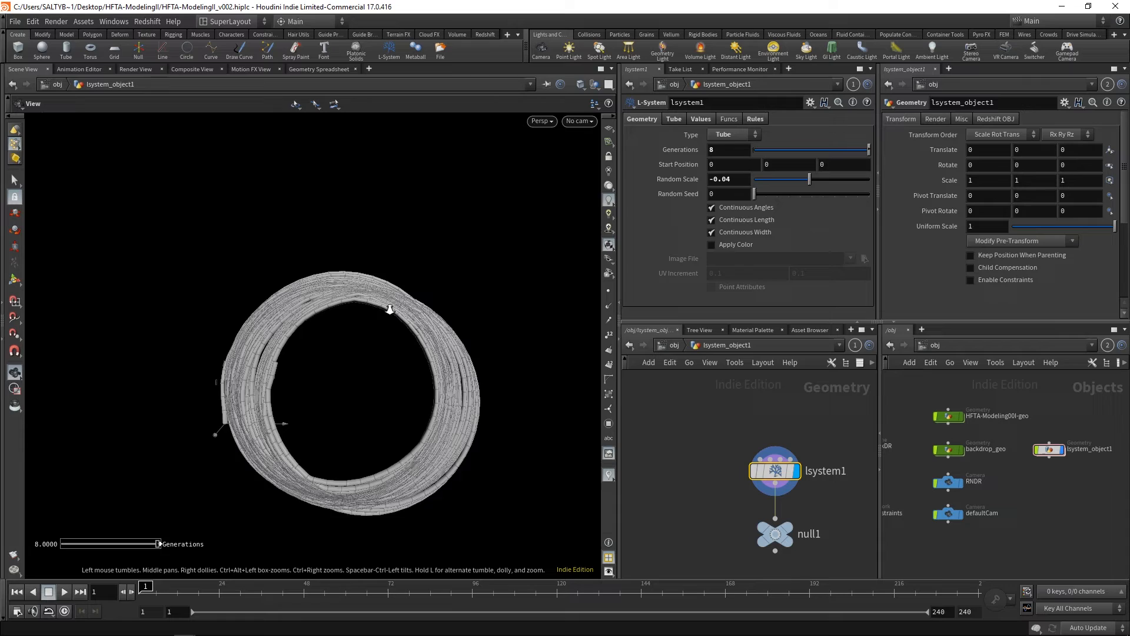
{"action": "left_click_drag", "start_coordinate": [390, 311], "coordinate": [364, 248]}
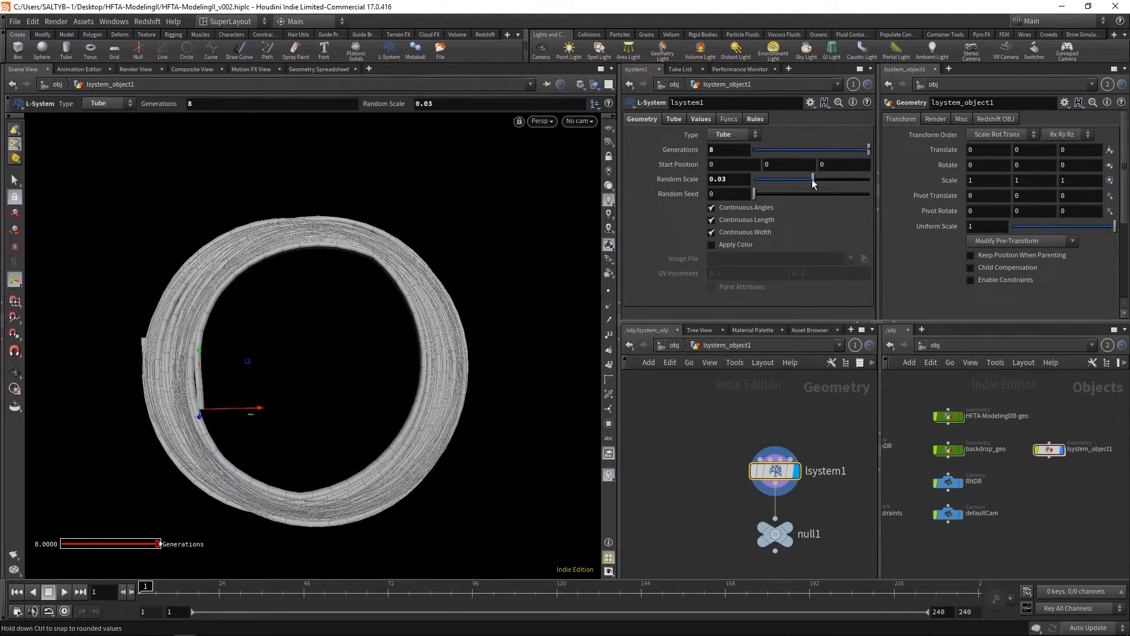
{"action": "left_click_drag", "start_coordinate": [812, 179], "coordinate": [799, 179]}
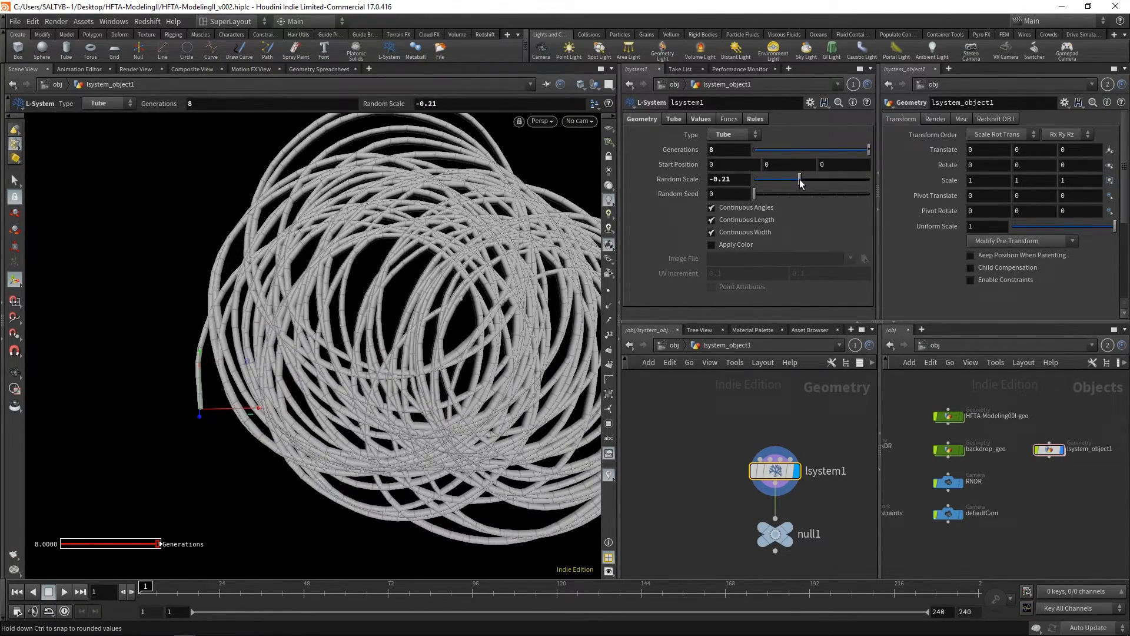
{"action": "left_click_drag", "start_coordinate": [798, 179], "coordinate": [807, 179]}
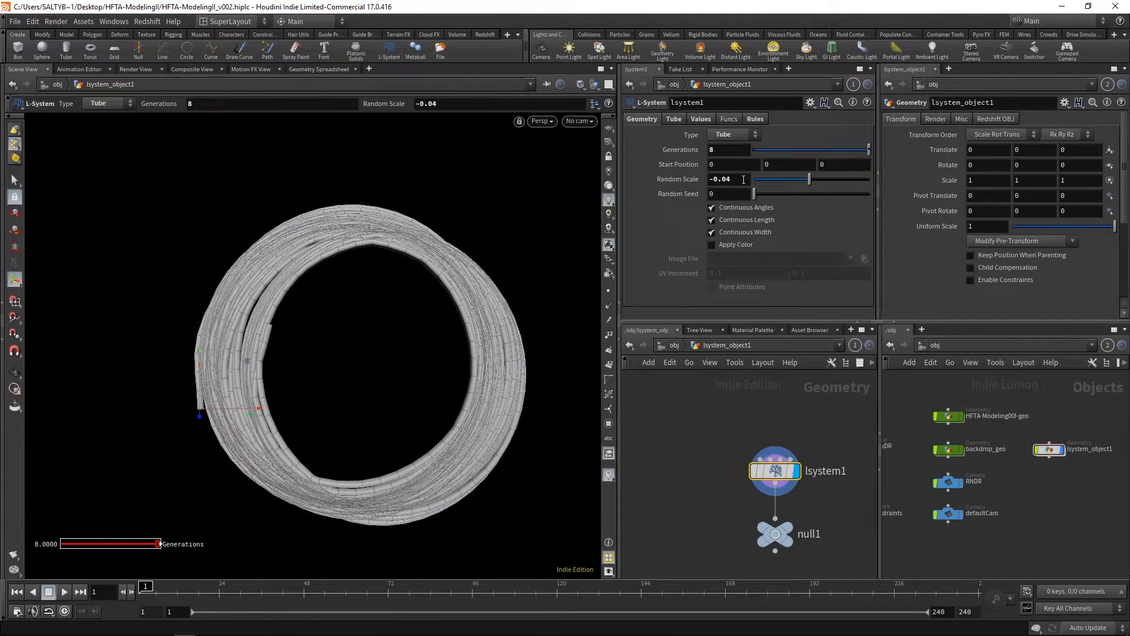
{"action": "left_click", "coordinate": [729, 179]}
{"action": "type", "text": ".02"}
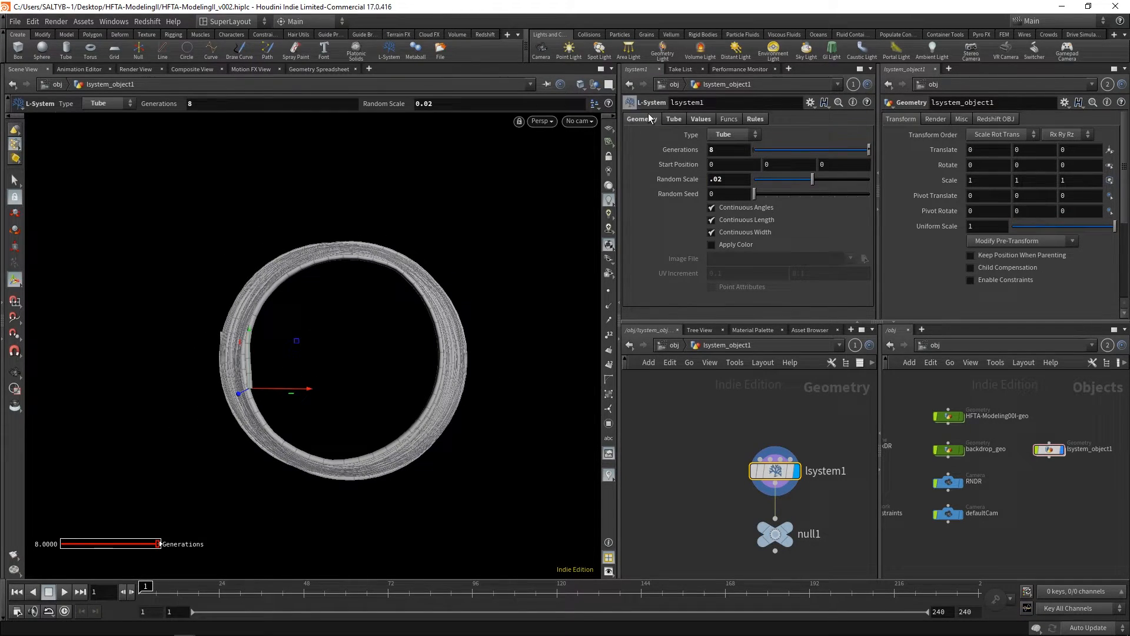
Show the lsystem1 rules (premise F+F, Rule 1 F = F+F) and orbit around the ring
{"action": "left_click", "coordinate": [754, 118]}
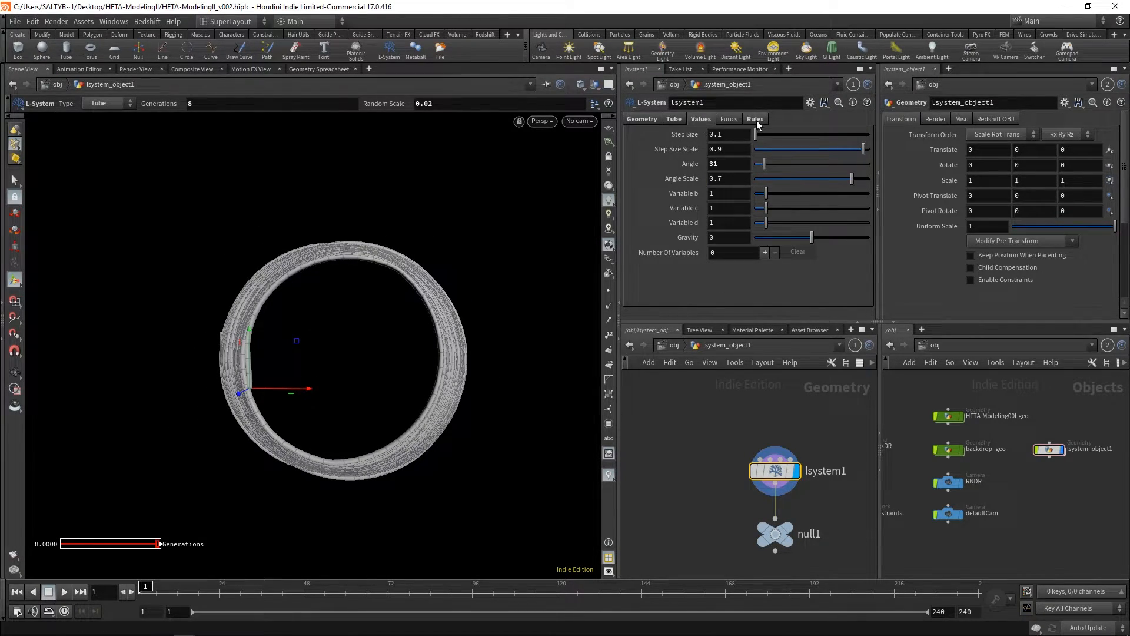
{"action": "left_click", "coordinate": [755, 119]}
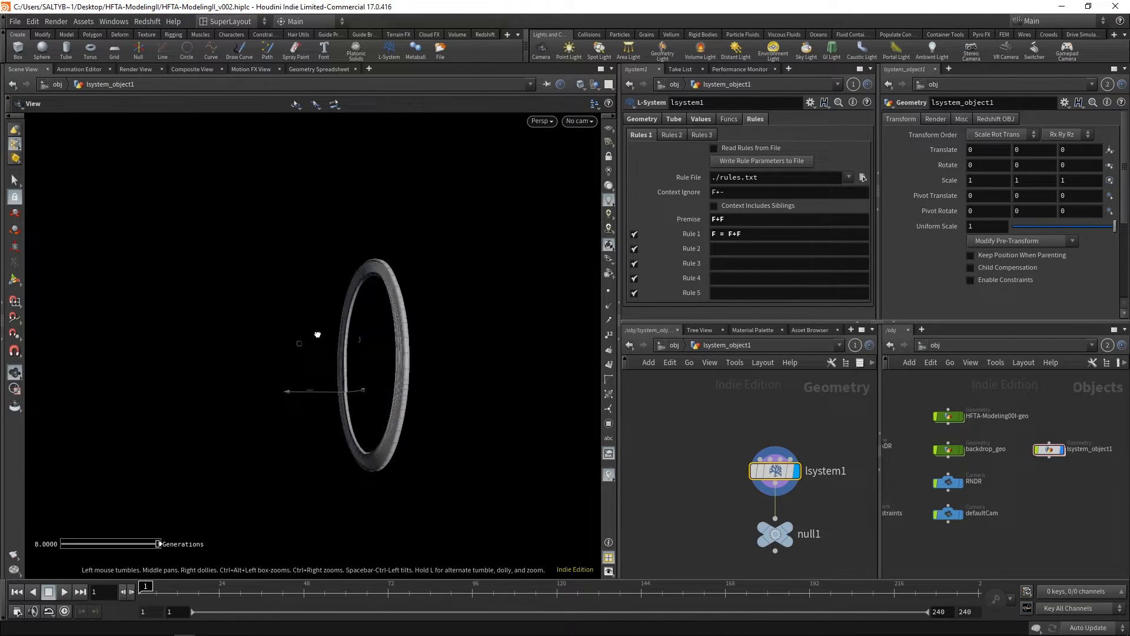
{"action": "left_click_drag", "start_coordinate": [317, 335], "coordinate": [318, 315]}
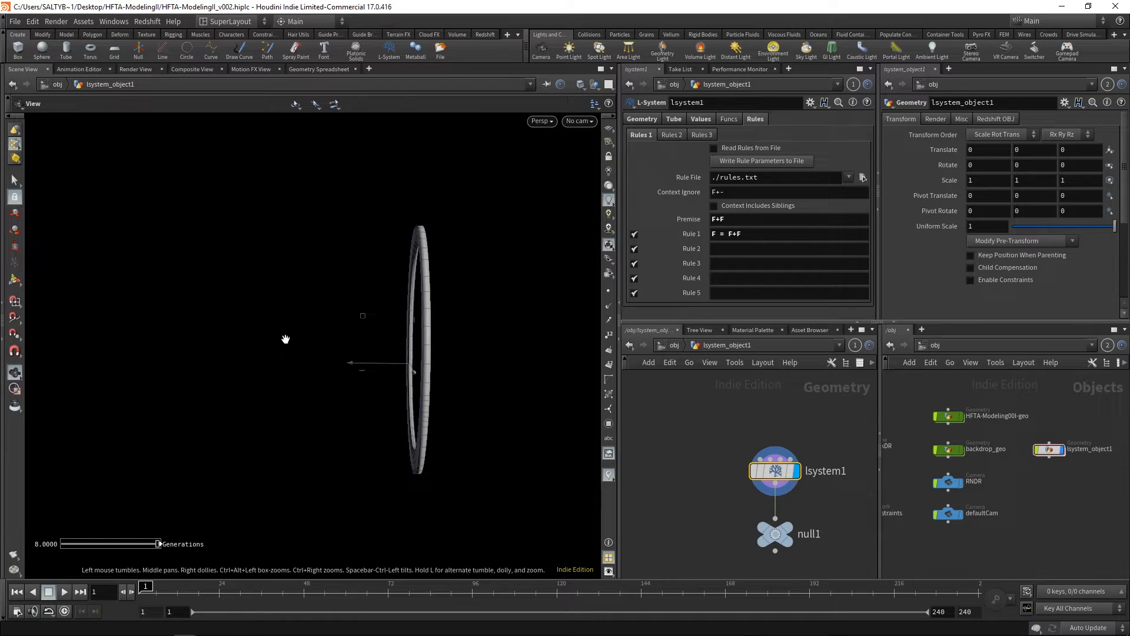
{"action": "left_click_drag", "start_coordinate": [285, 339], "coordinate": [353, 337]}
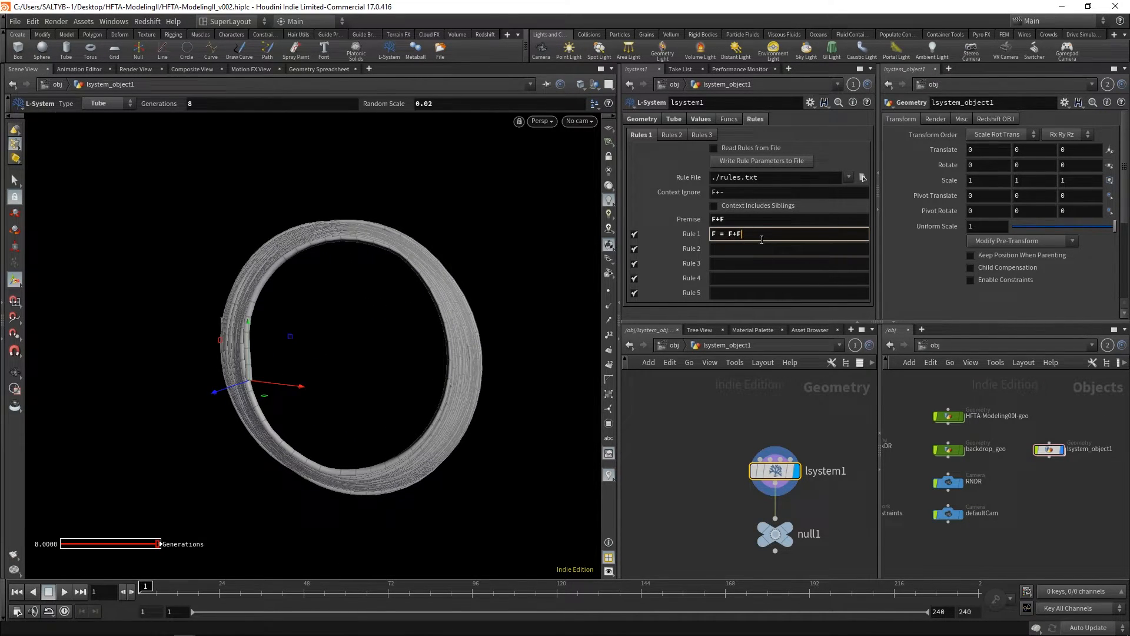
Append /(.1) to Rule 1 so it reads F = F+F/(.1)
{"action": "type", "text": "/"}
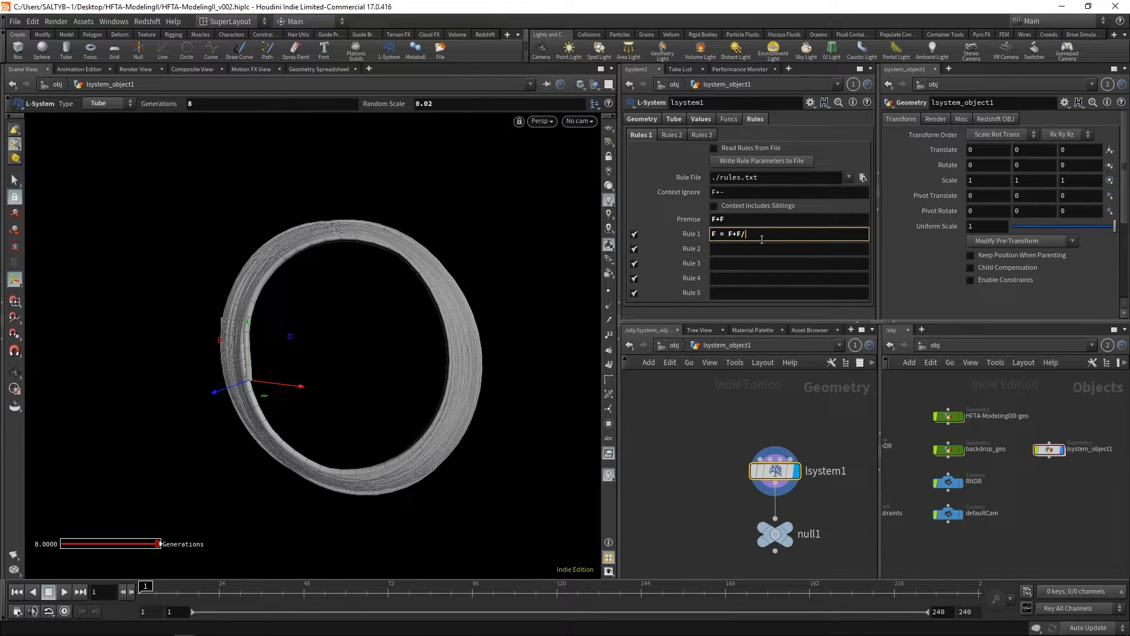
{"action": "type", "text": "()"}
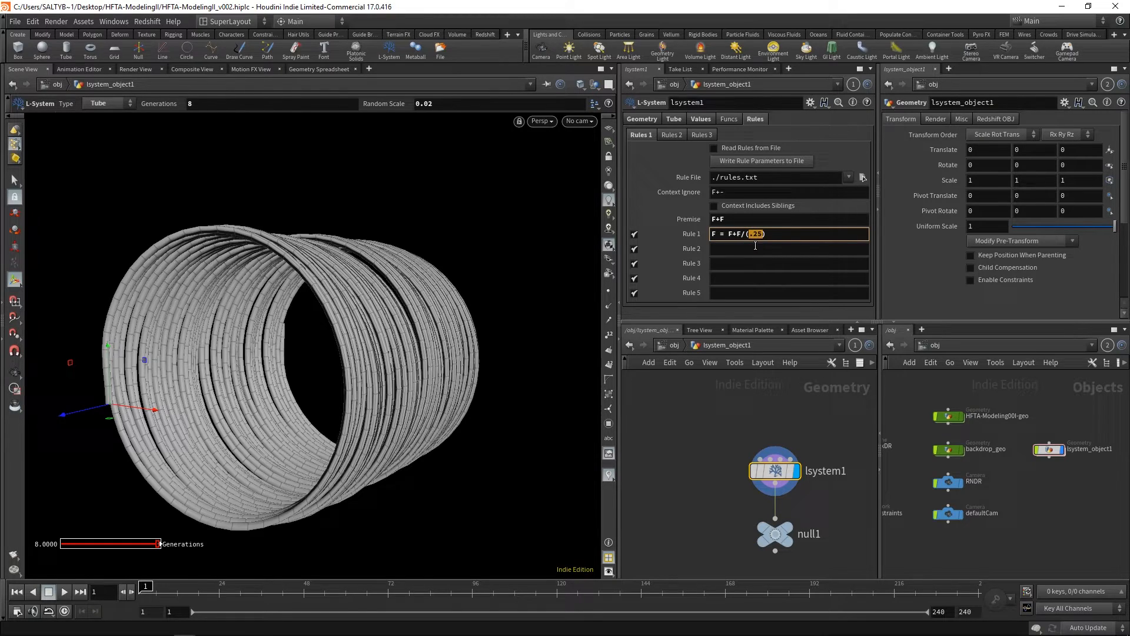
{"action": "mouse_move", "coordinate": [681, 207]}
{"action": "type", "text": ".1"}
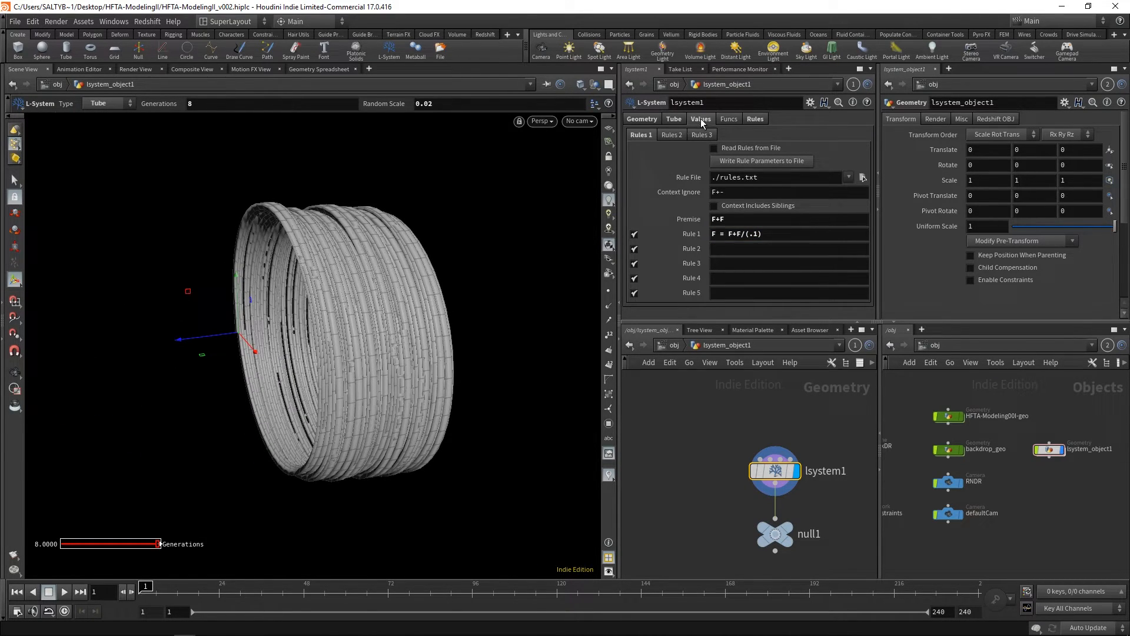
Change Rule 1 to F = F+F/(b) and set Variable b to 0.1
{"action": "left_click", "coordinate": [699, 118]}
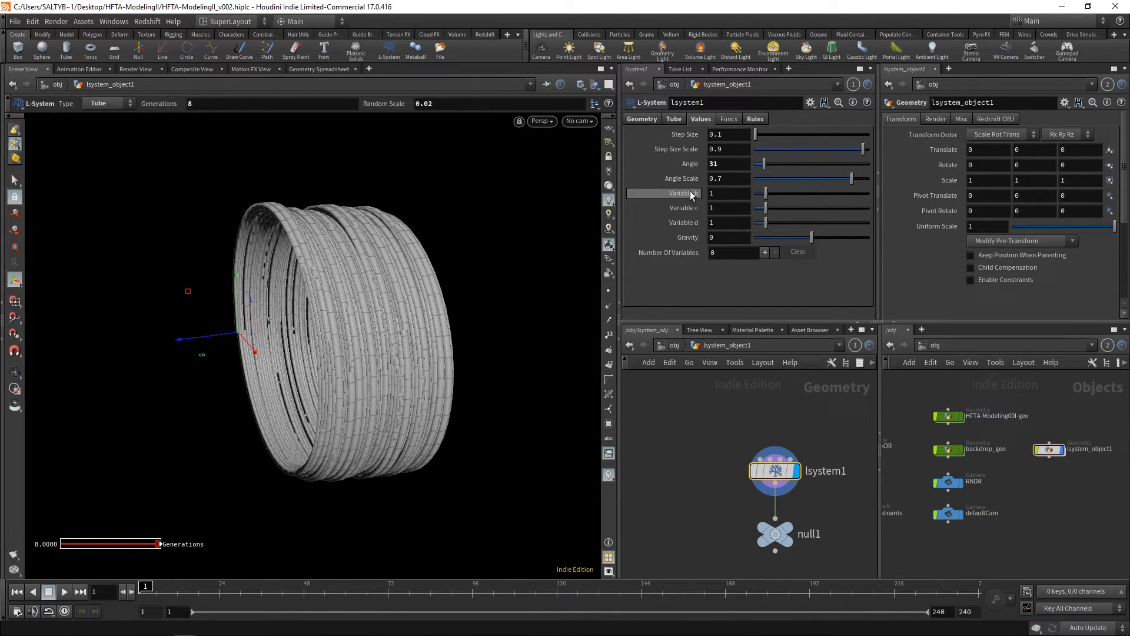
{"action": "mouse_move", "coordinate": [698, 222]}
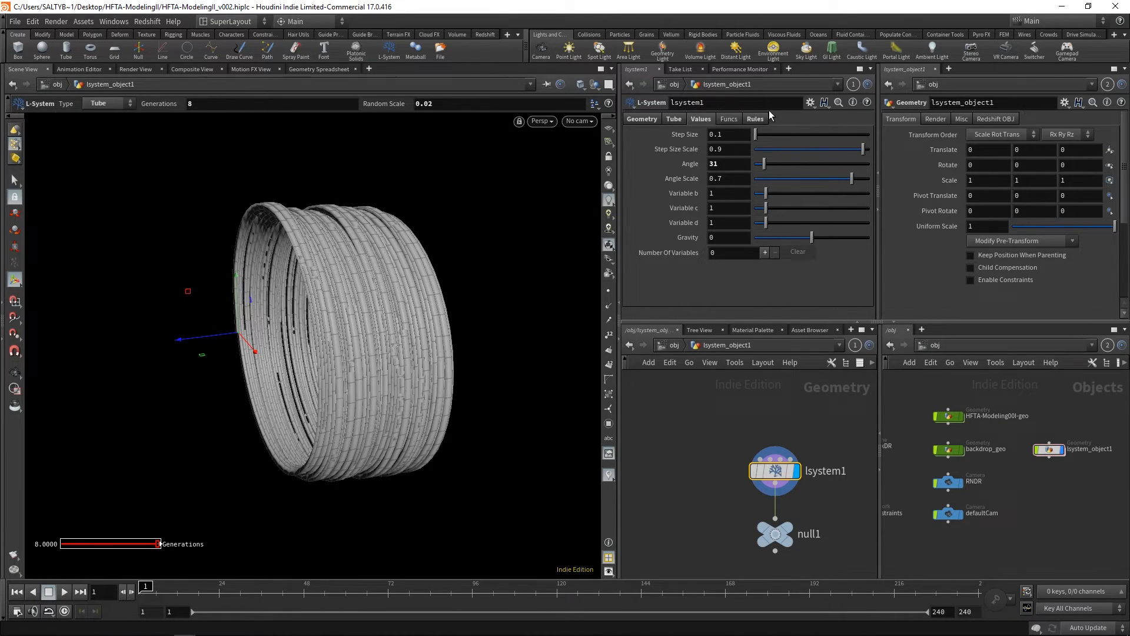
{"action": "left_click", "coordinate": [754, 118]}
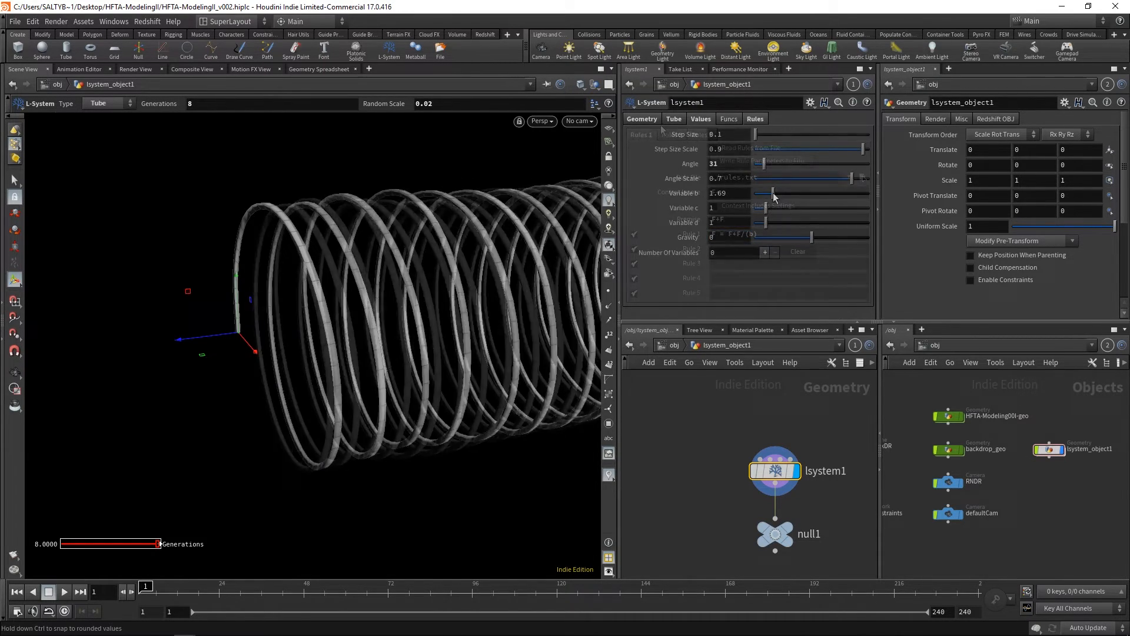
{"action": "left_click_drag", "start_coordinate": [774, 195], "coordinate": [761, 196]}
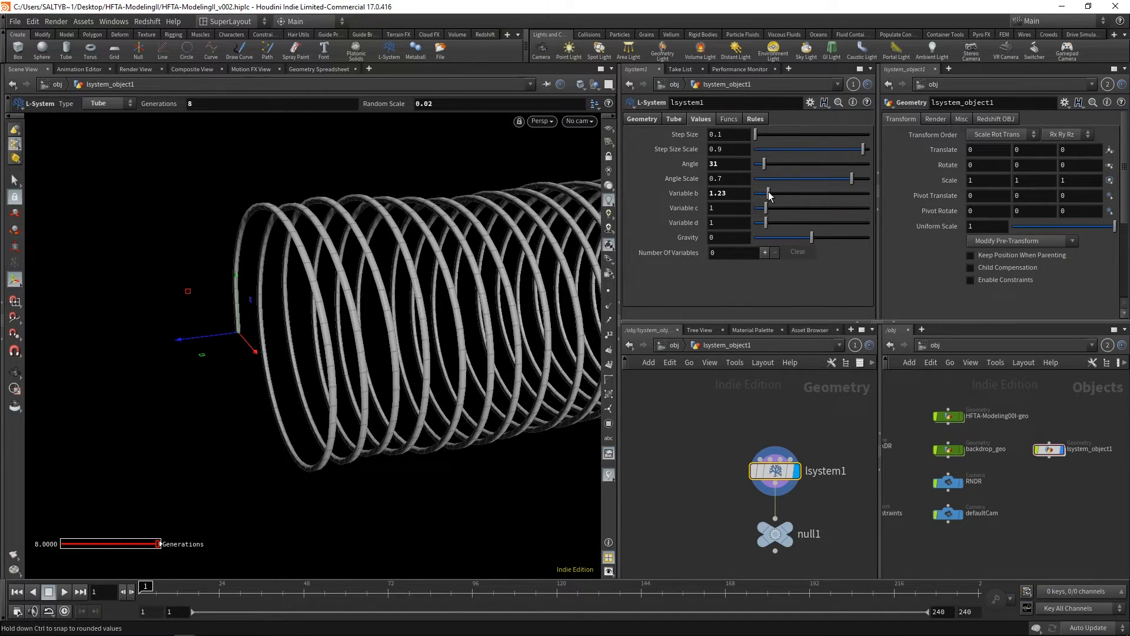
{"action": "left_click_drag", "start_coordinate": [768, 193], "coordinate": [762, 193]}
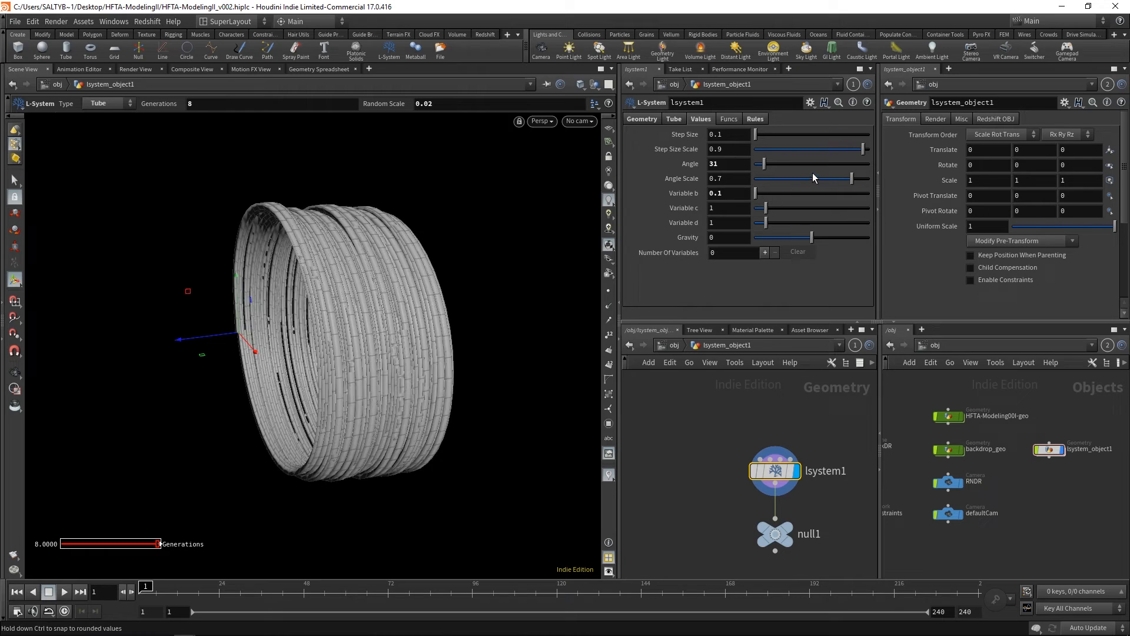
Give the tube 8 rows and 0.127 thickness, with generations at 7
{"action": "left_click", "coordinate": [699, 118]}
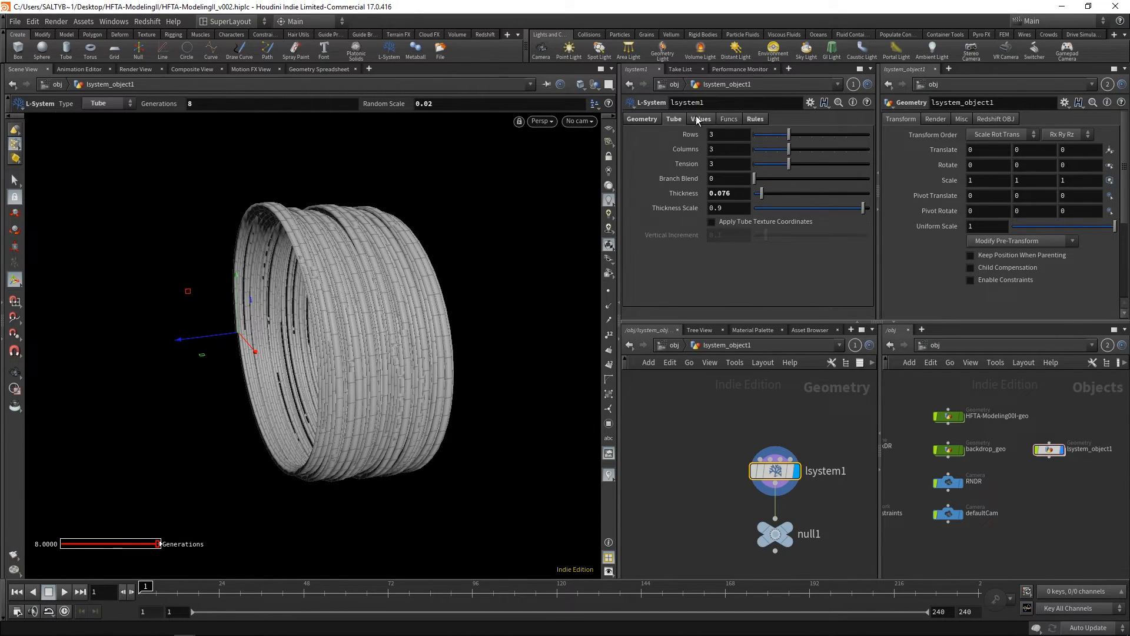
{"action": "left_click_drag", "start_coordinate": [767, 134], "coordinate": [799, 135]}
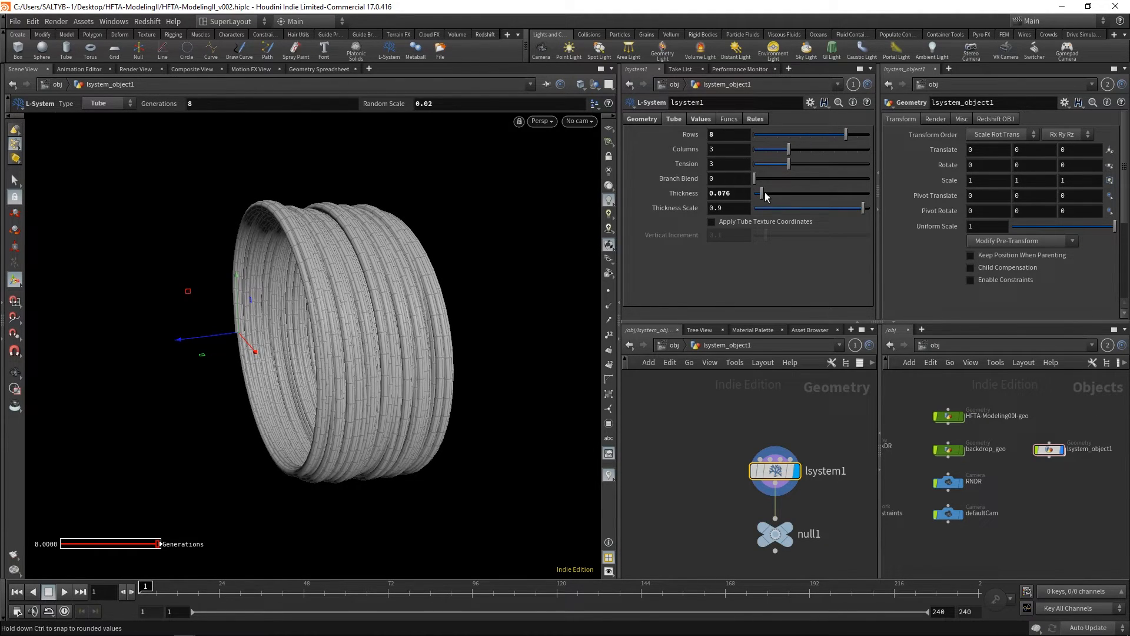
{"action": "left_click_drag", "start_coordinate": [761, 193], "coordinate": [766, 192]}
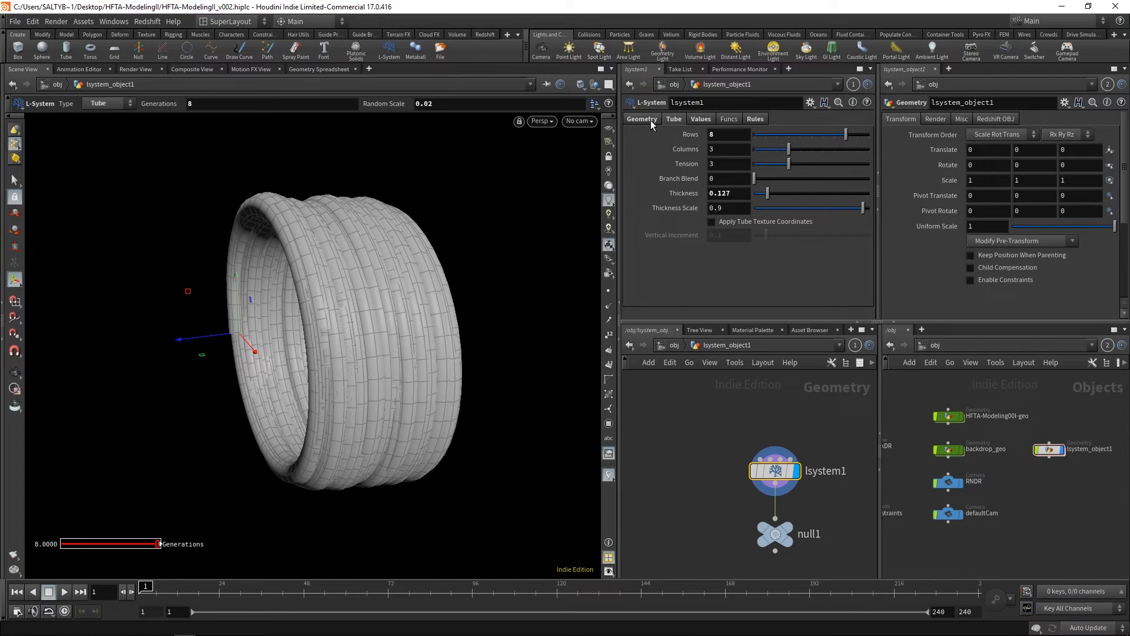
{"action": "left_click", "coordinate": [674, 118]}
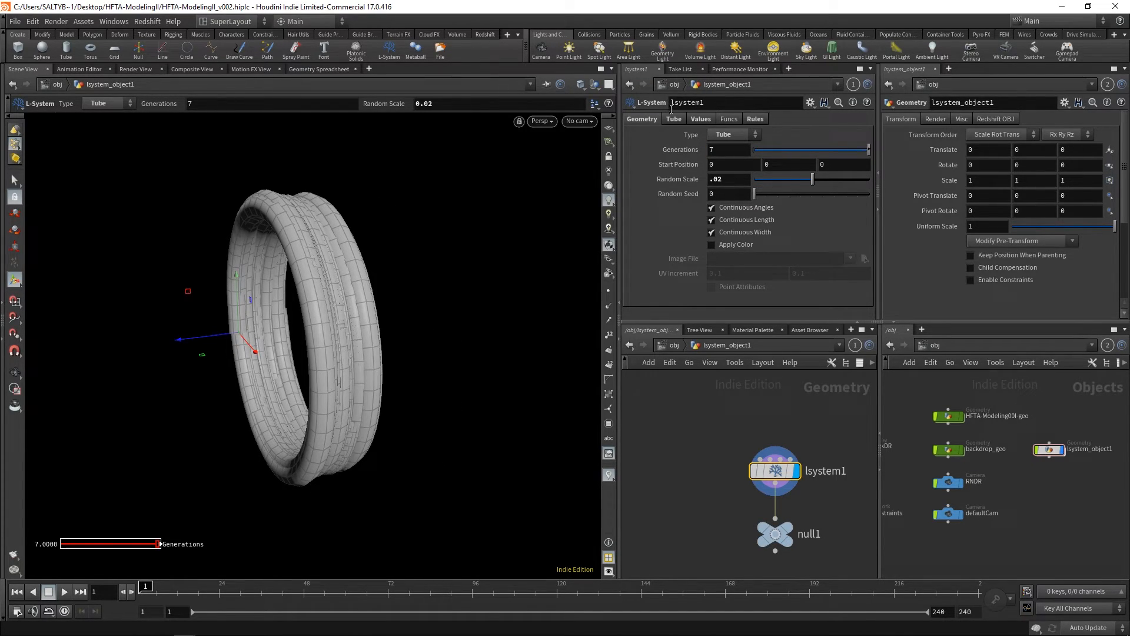
Thin the tube down to 0.066 thickness
{"action": "left_click", "coordinate": [674, 119]}
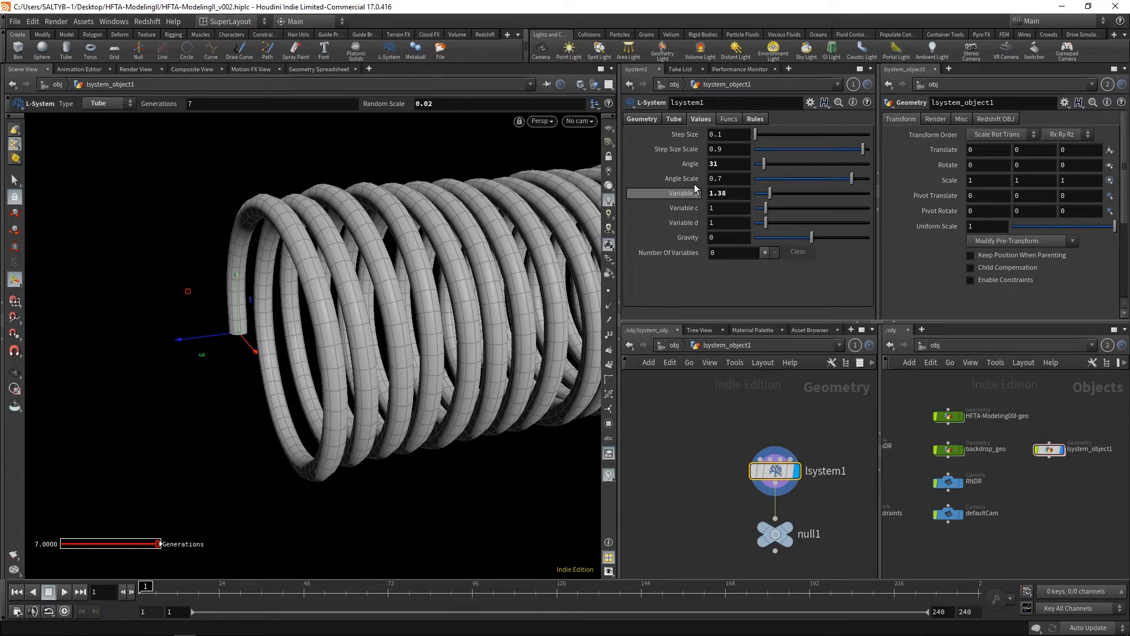
{"action": "left_click", "coordinate": [673, 119]}
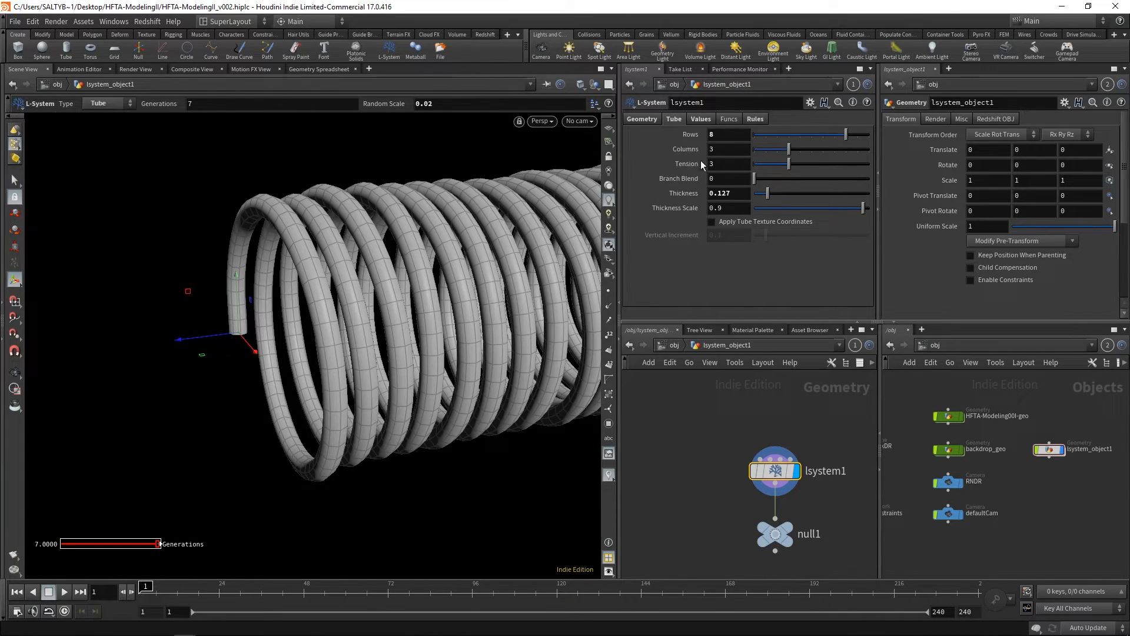
{"action": "mouse_move", "coordinate": [754, 187]}
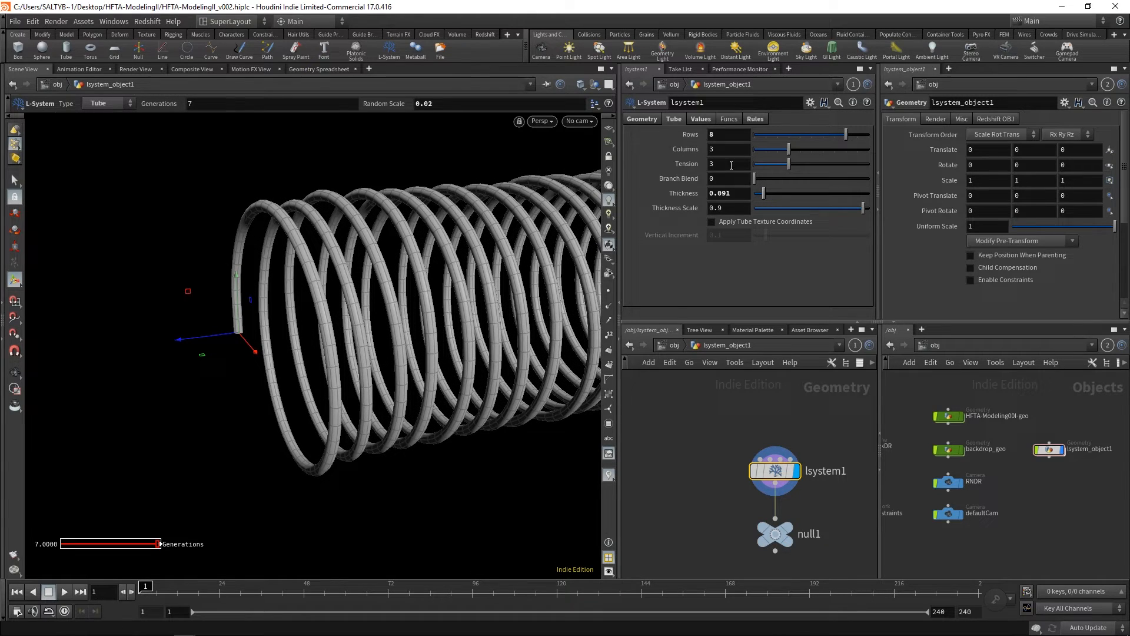
{"action": "left_click_drag", "start_coordinate": [759, 193], "coordinate": [755, 193]}
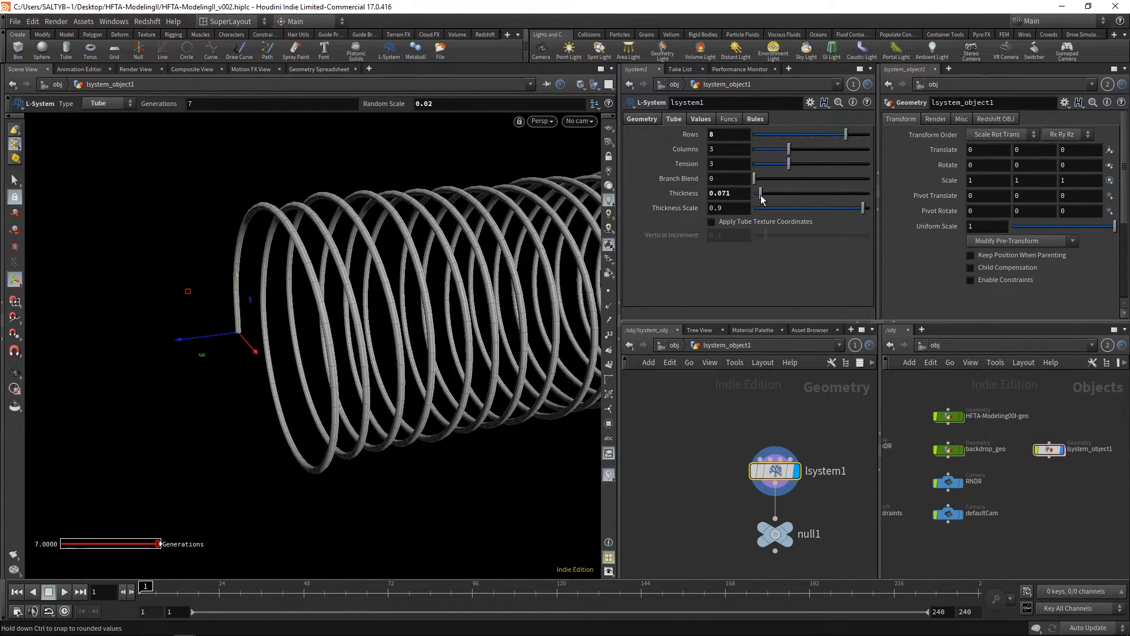
{"action": "left_click_drag", "start_coordinate": [757, 193], "coordinate": [763, 193]}
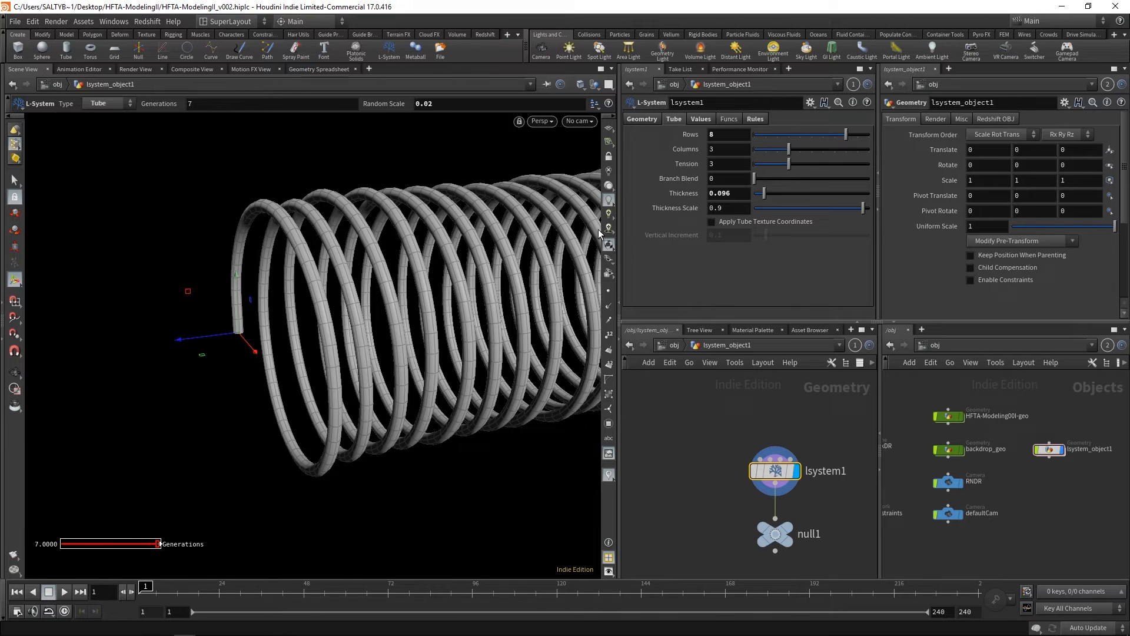
{"action": "left_click_drag", "start_coordinate": [763, 193], "coordinate": [758, 193]}
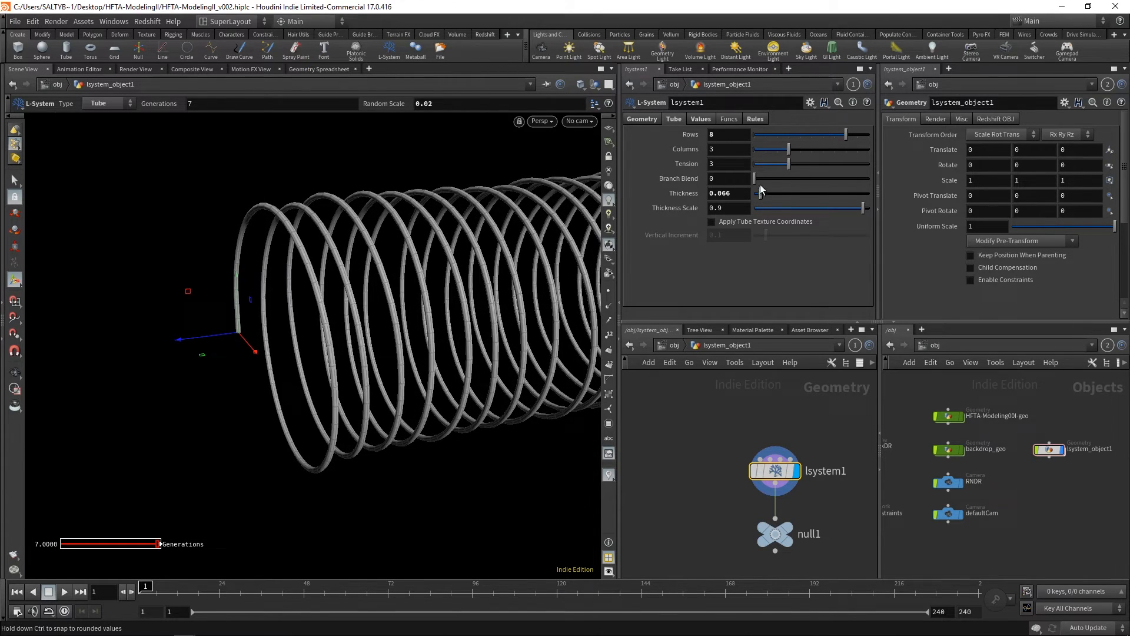
Lower Variable b to pack the coil's turns closely together
{"action": "left_click", "coordinate": [700, 118]}
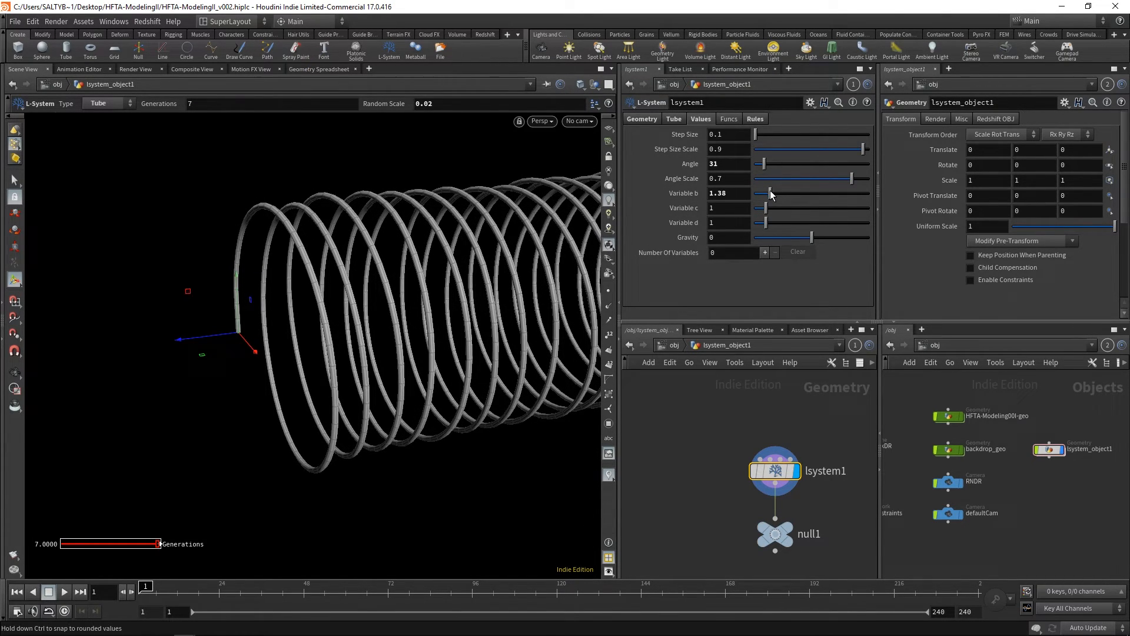
{"action": "left_click_drag", "start_coordinate": [770, 194], "coordinate": [758, 194]}
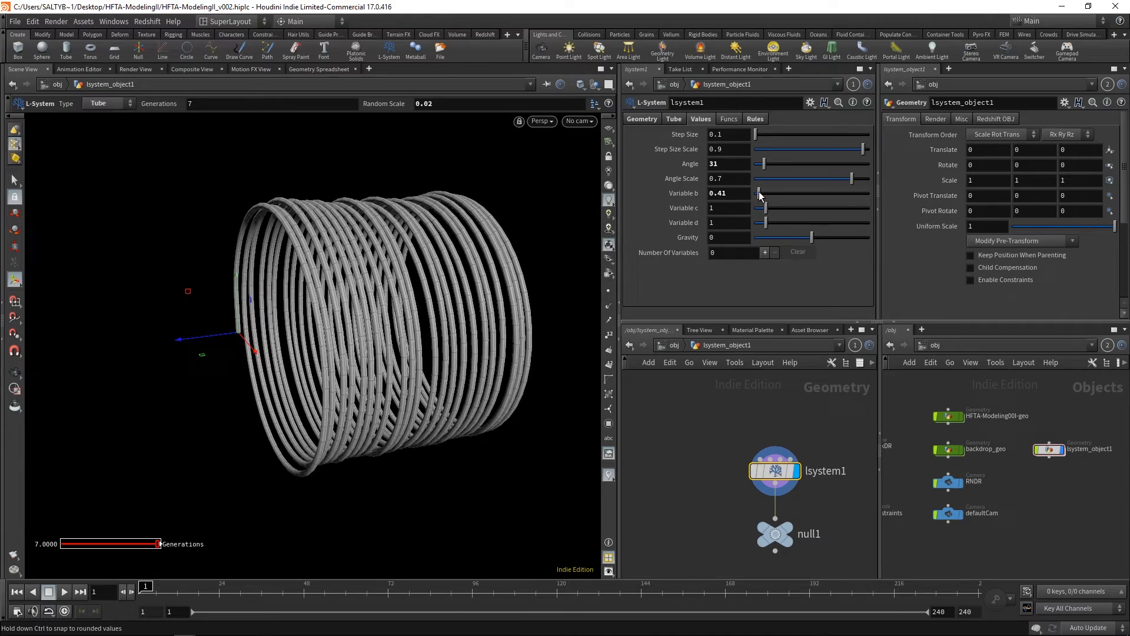
{"action": "left_click_drag", "start_coordinate": [759, 193], "coordinate": [761, 193]}
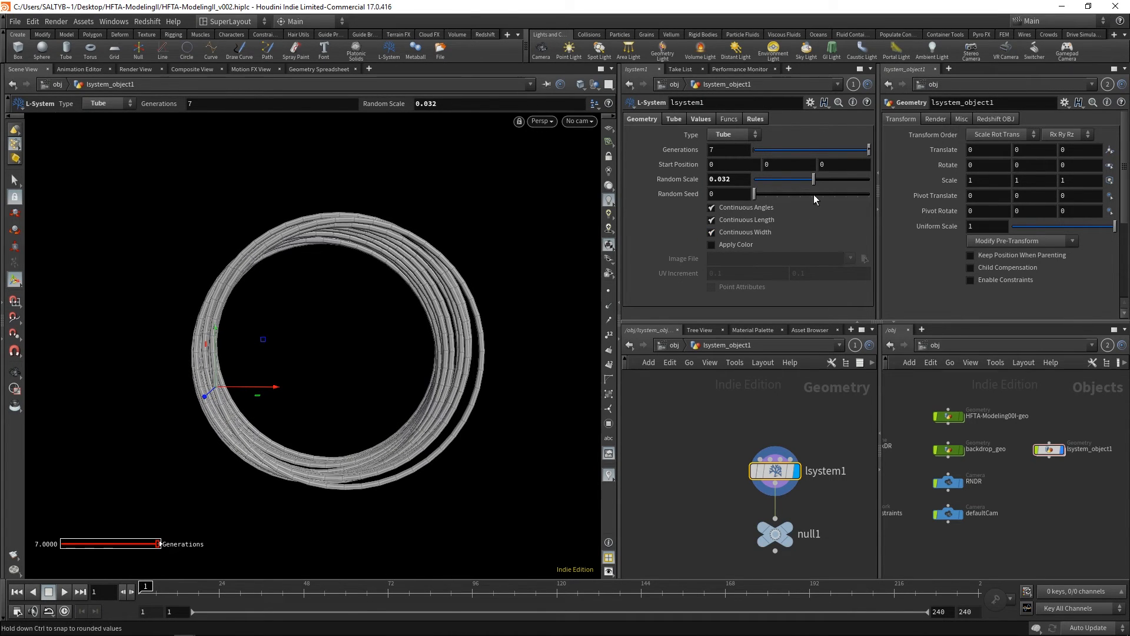
Set Random Seed to 5, with Random Scale at 0.032
{"action": "left_click_drag", "start_coordinate": [754, 193], "coordinate": [809, 193]}
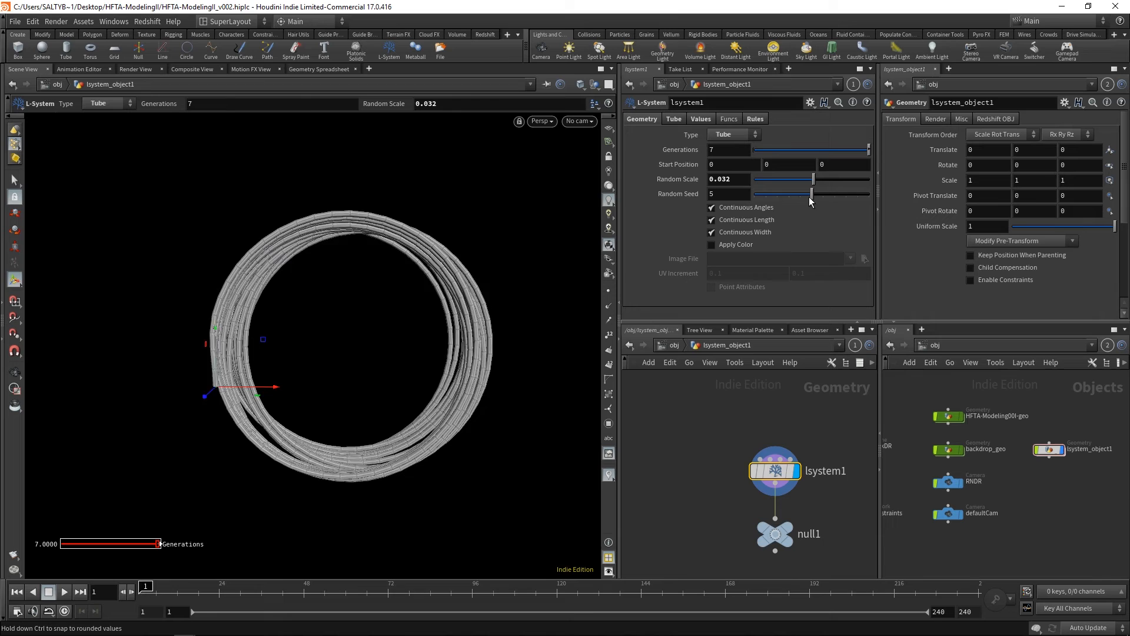